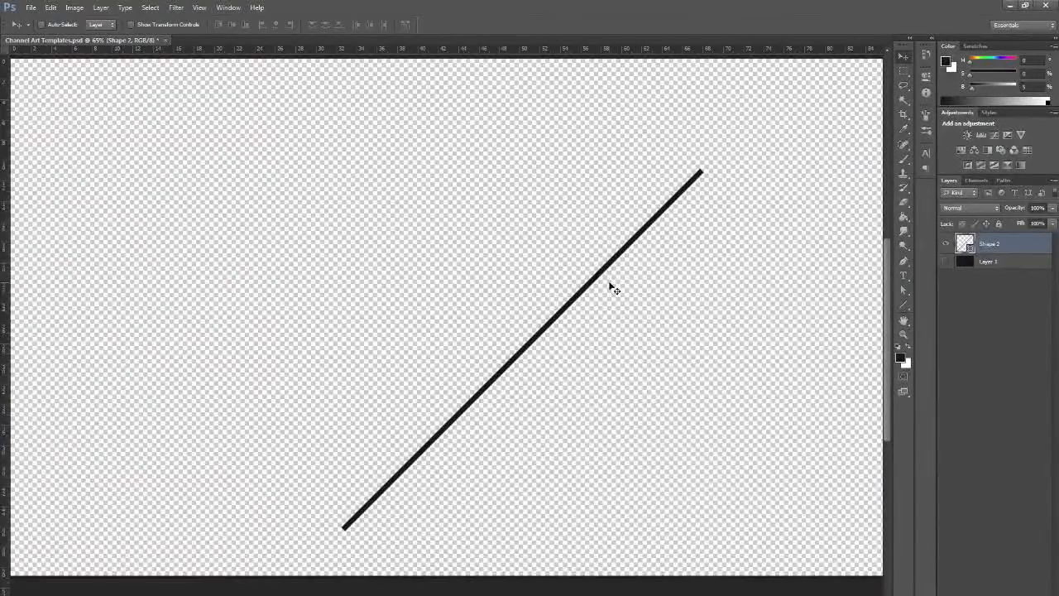
Step: Put a warp grid on the straight diagonal line of the Shape 2 layer
click(31, 7)
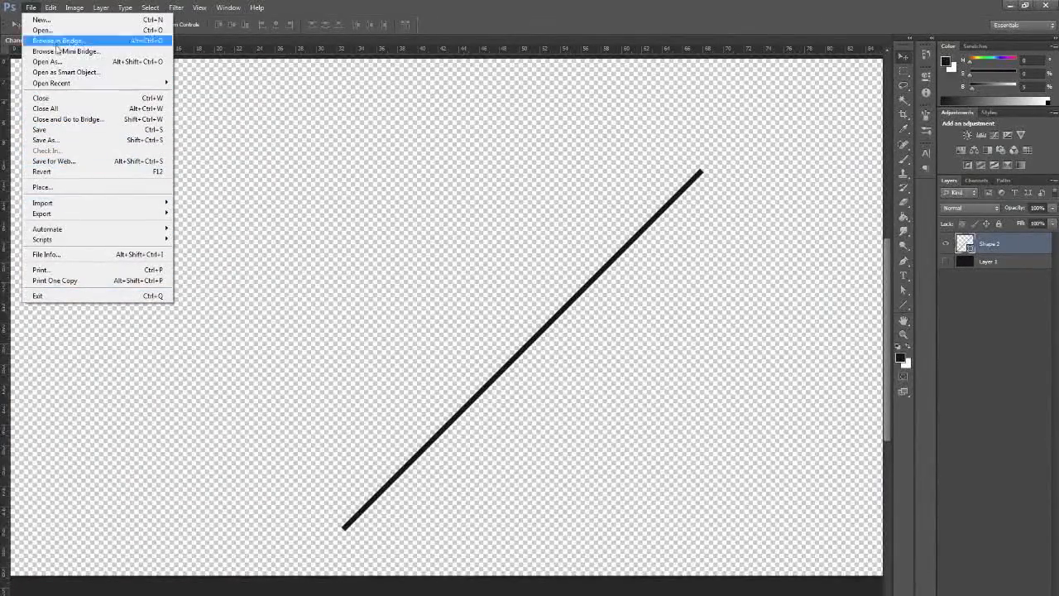
click(50, 7)
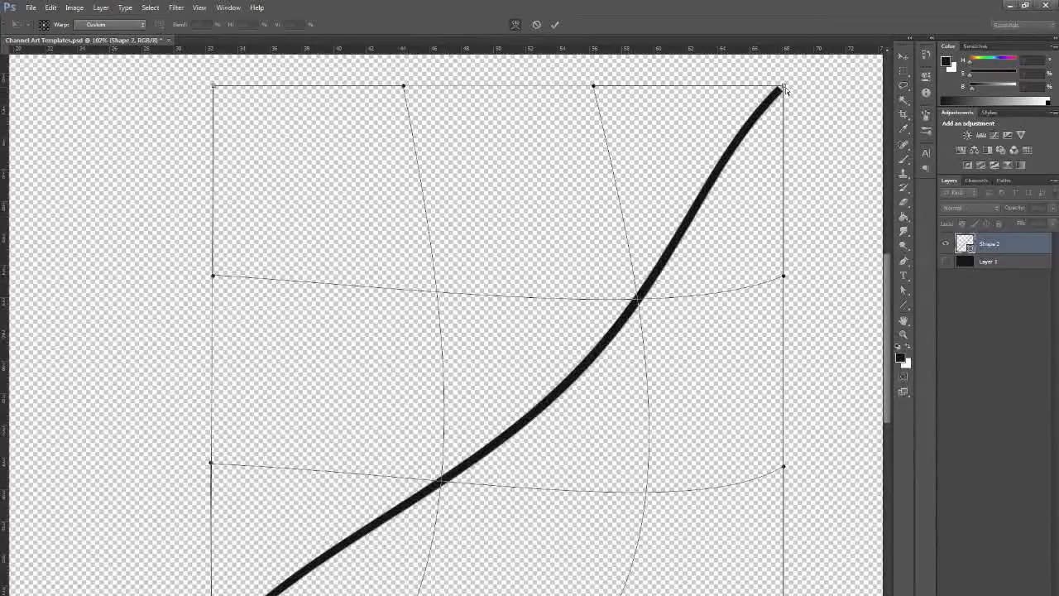
Step: Pull the warp handles near the line's top to bend it into a sweeping curve, then commit
drag(784, 89, 758, 43)
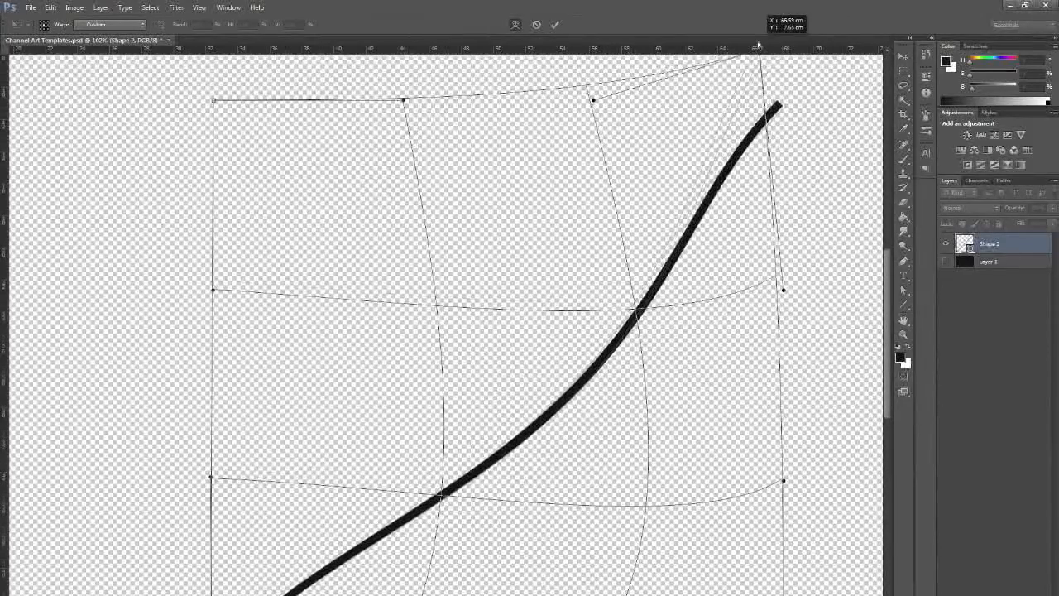
drag(756, 54, 733, 55)
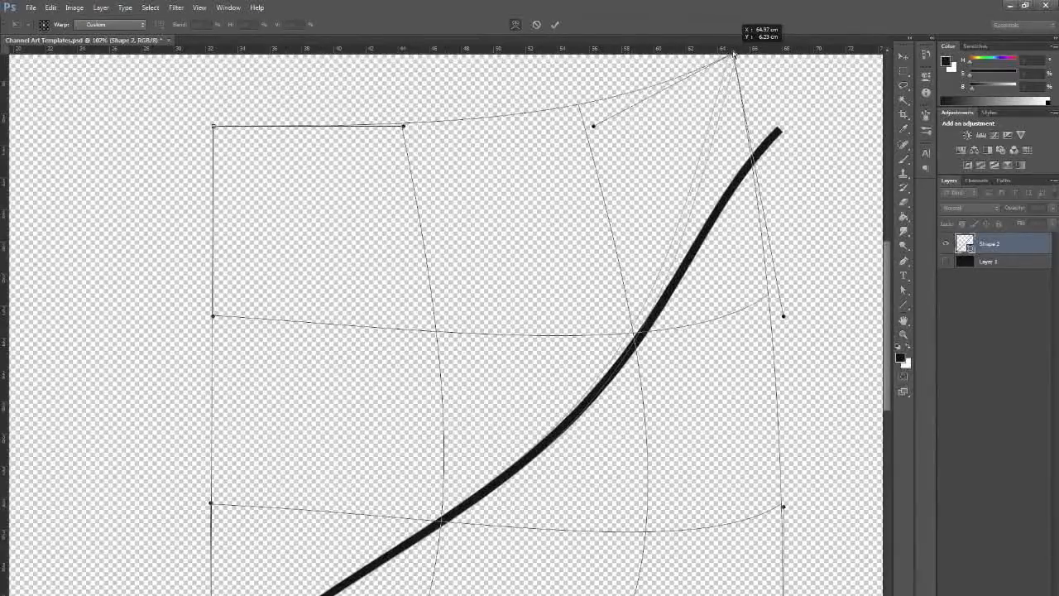
drag(733, 54, 726, 60)
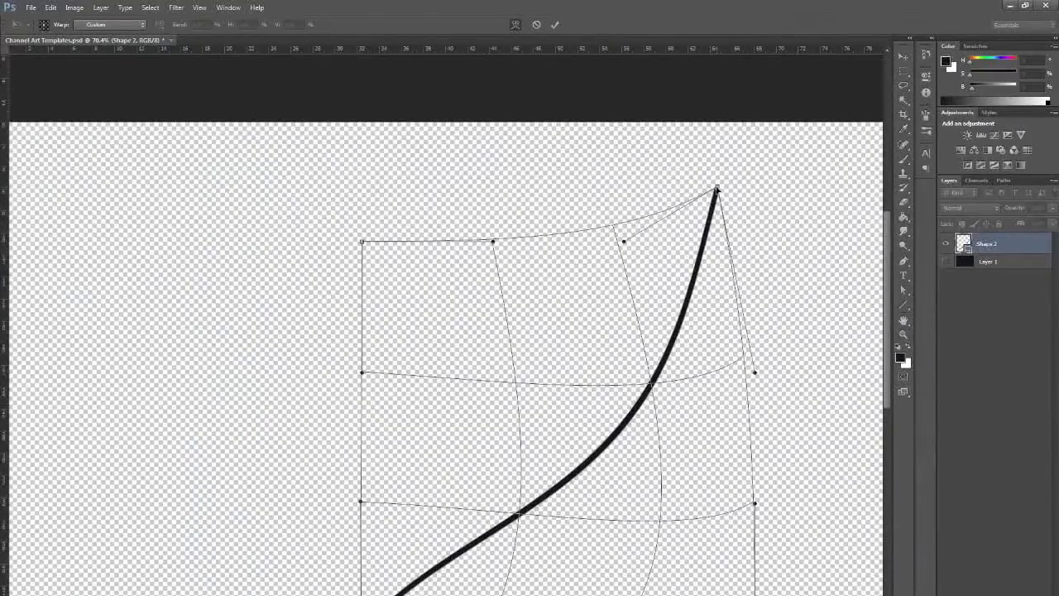
drag(718, 189, 703, 180)
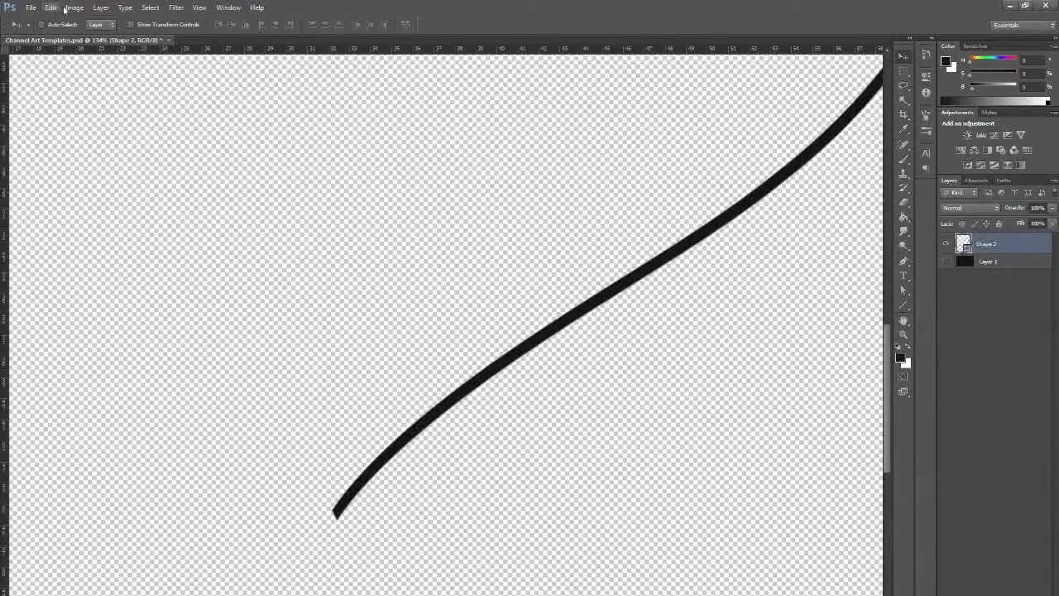
Step: Draw a thin tapering sliver with the Pen tool at the curve's end
click(51, 8)
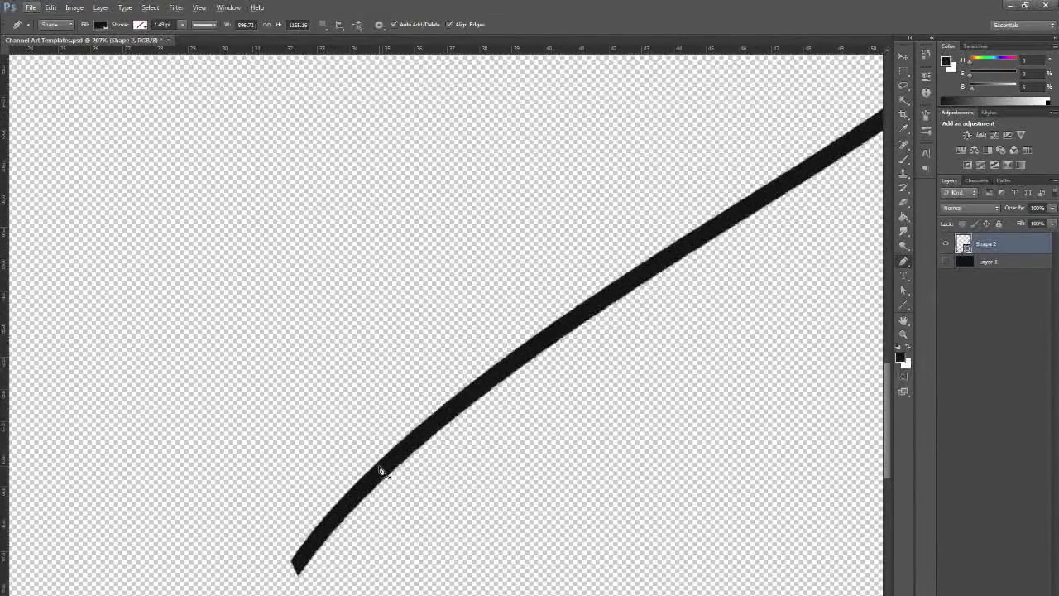
mouse_move(425, 494)
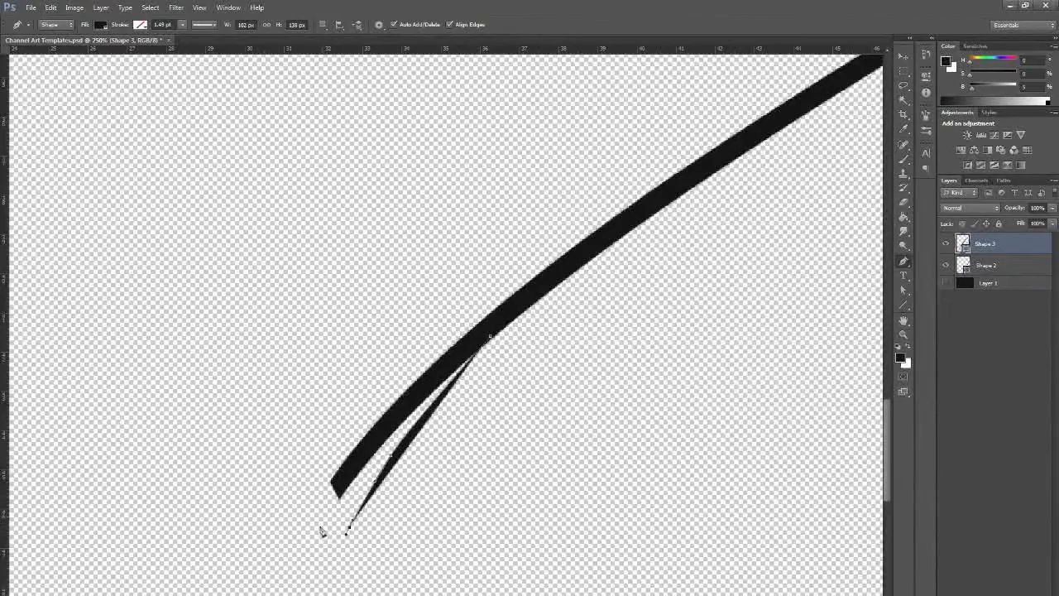
drag(347, 529, 344, 544)
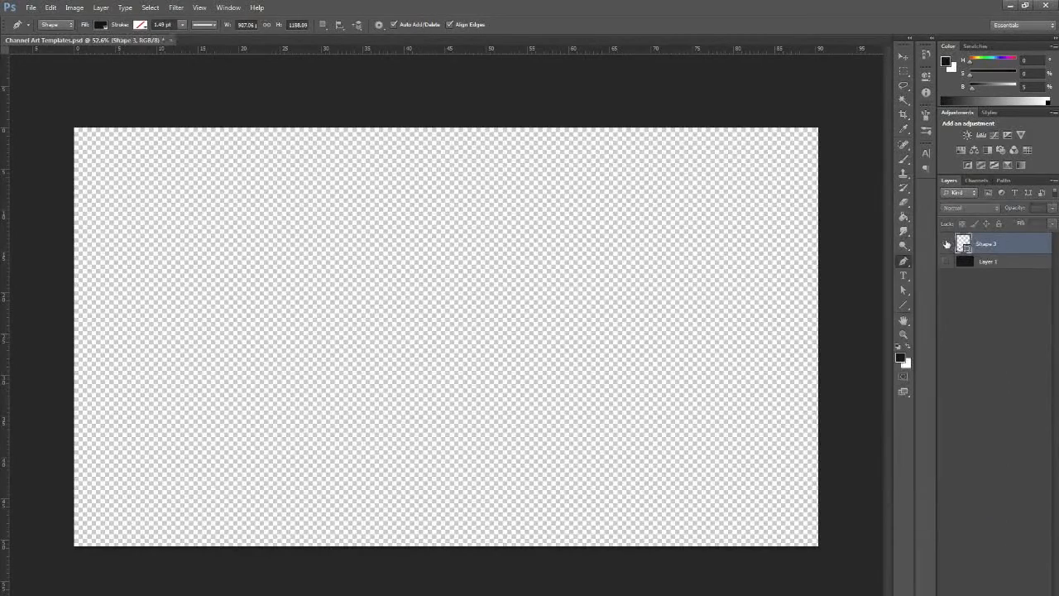
Step: Fill the Layer 1 background with gray using the Paint Bucket
right_click(985, 243)
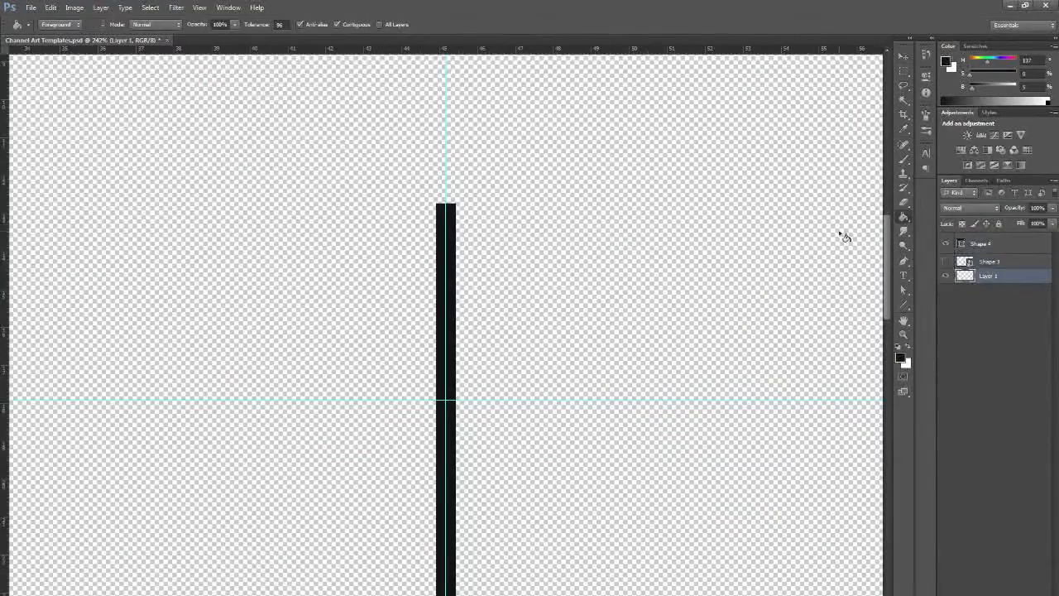
click(989, 243)
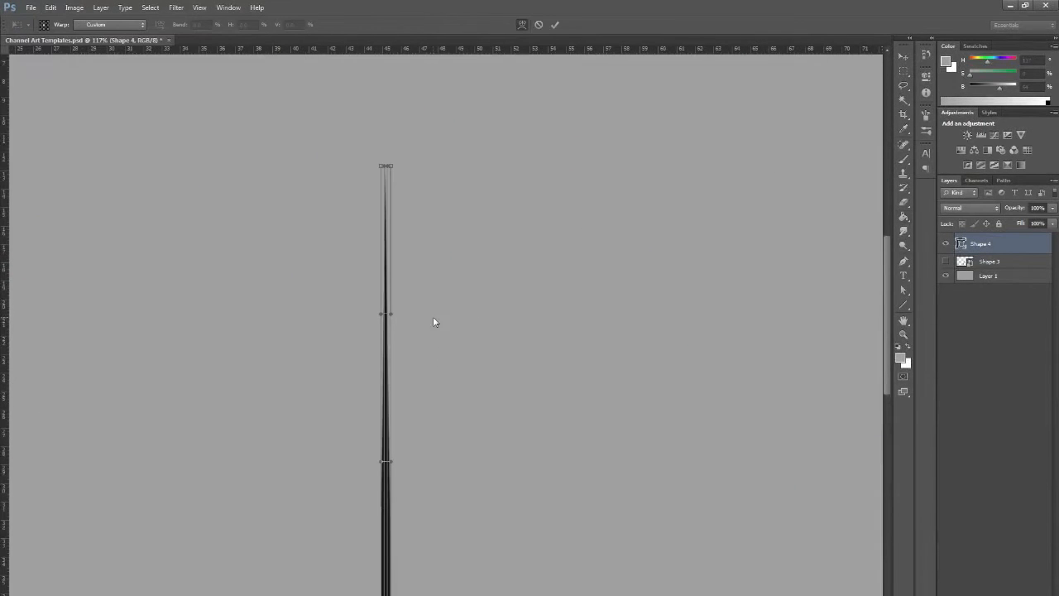
mouse_move(807, 4)
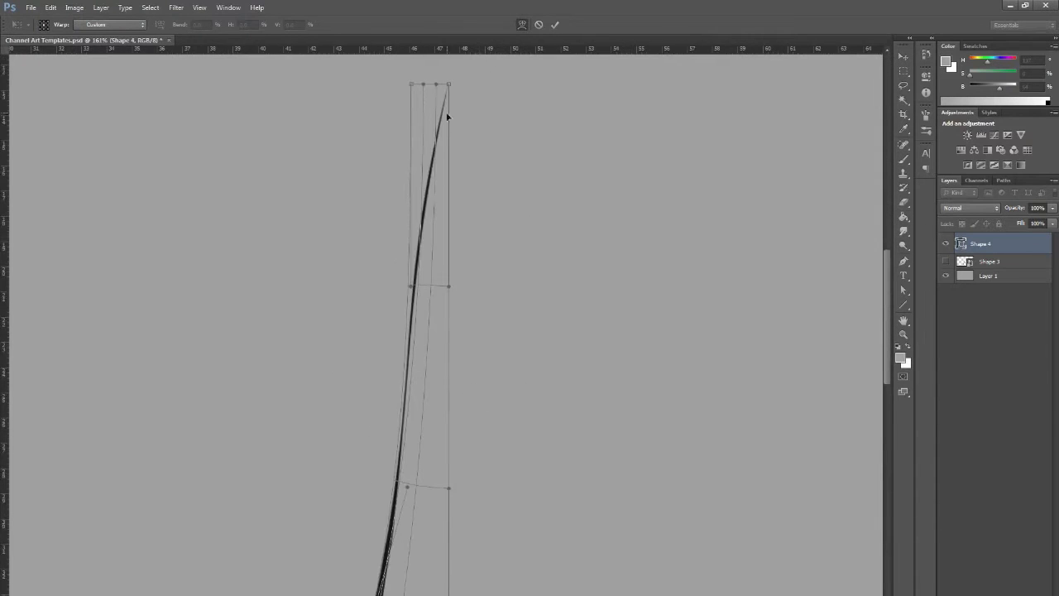
Step: Warp the thin vertical Shape 4 line into a slender S-curve and confirm
drag(447, 91, 475, 116)
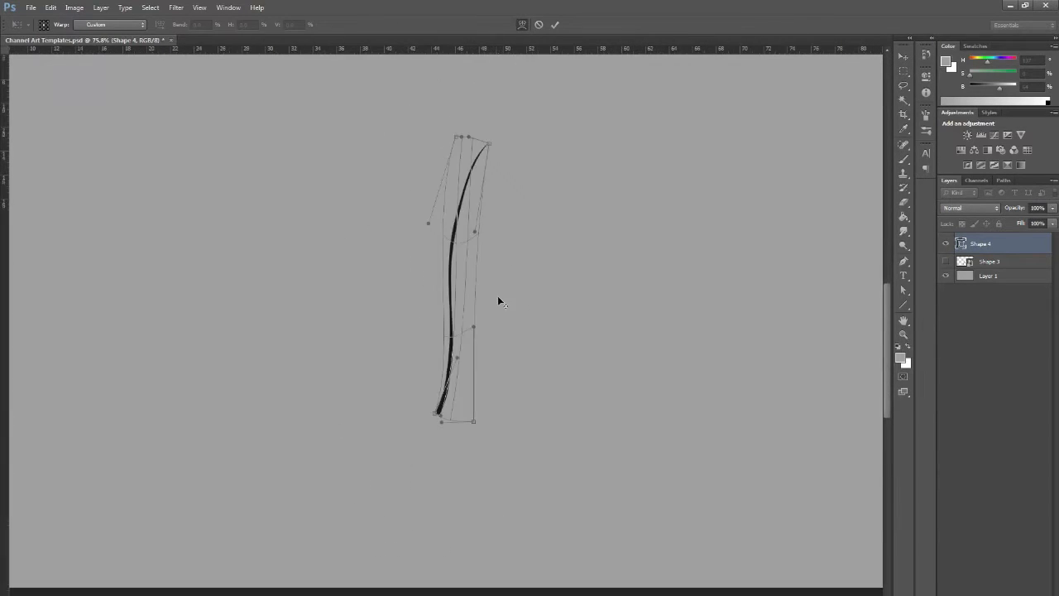
click(50, 7)
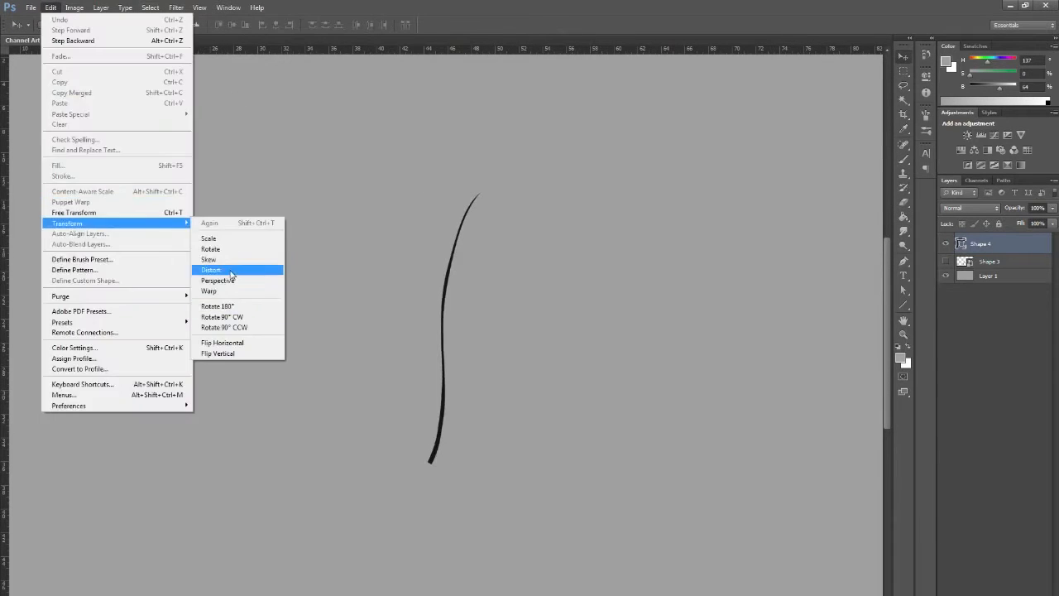
Step: Draw a vertical line as Shape 5 beside the curved stroke and merge the shape layers
click(211, 269)
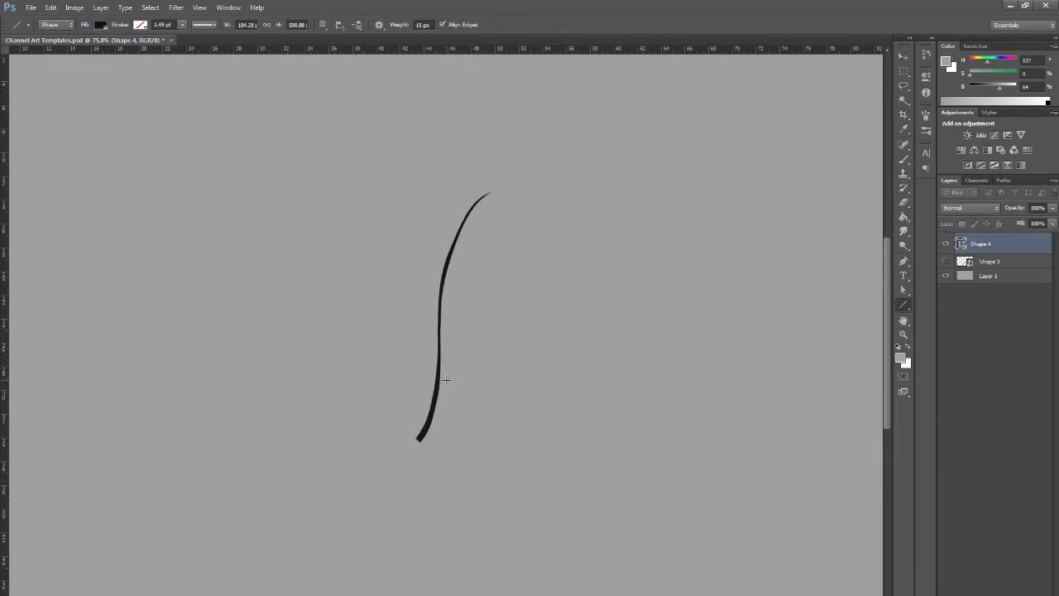
mouse_move(904, 85)
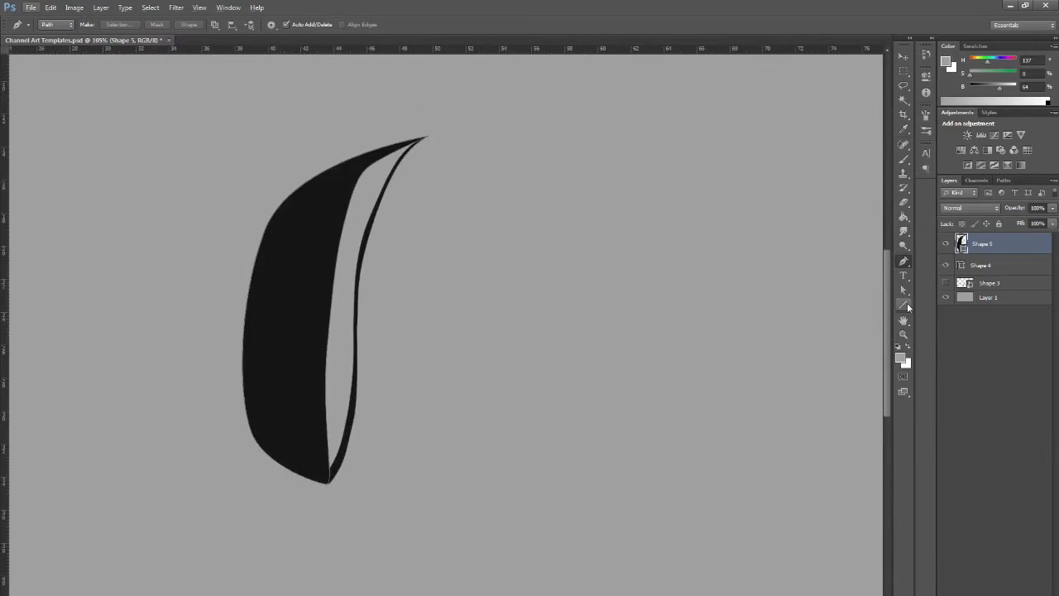
right_click(980, 243)
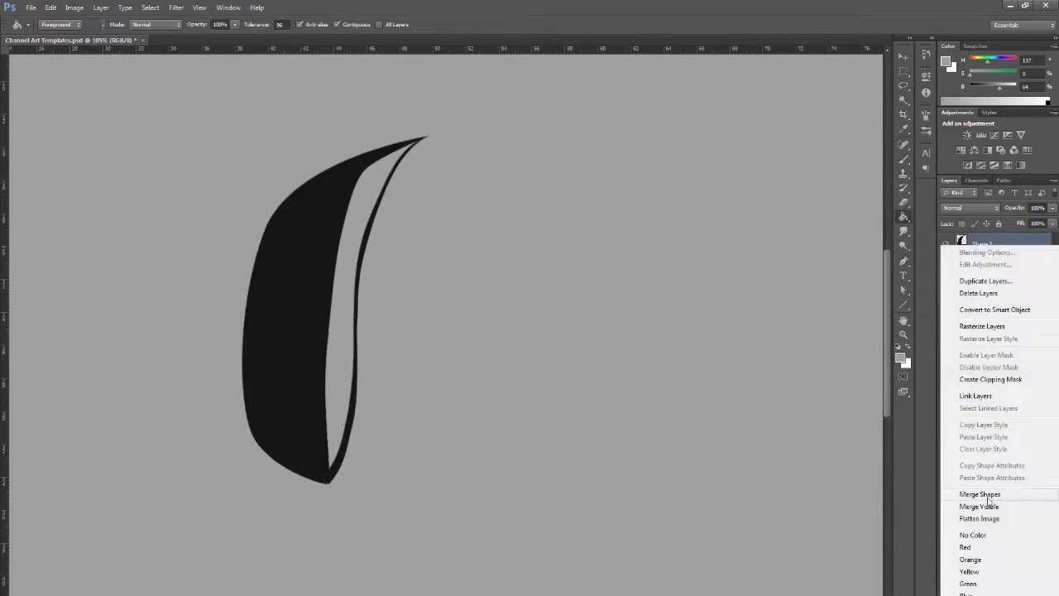
click(980, 494)
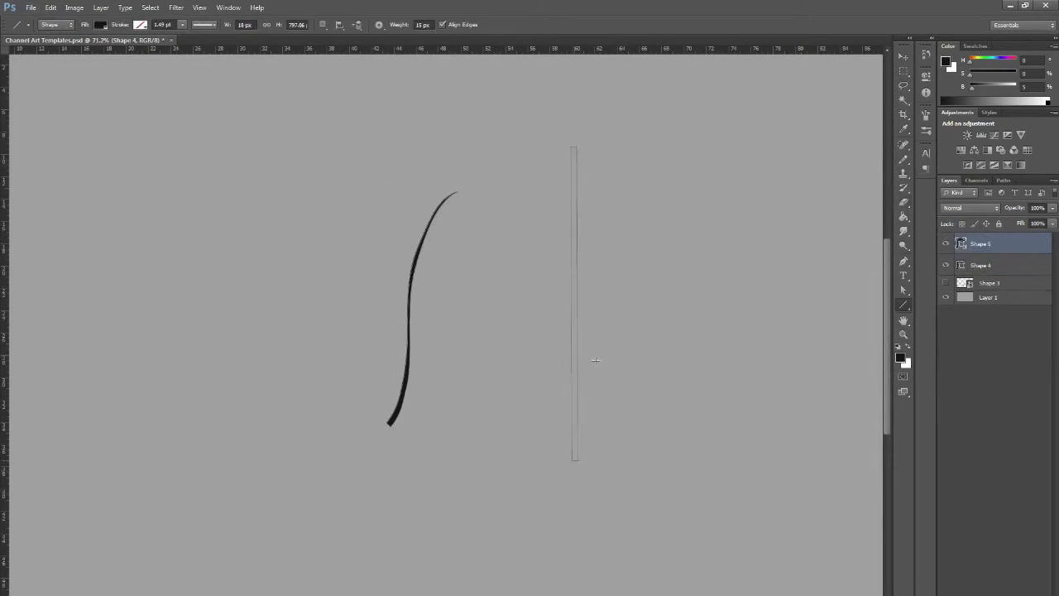
Step: Warp Shape 5 into an arc touching the first curve's tip, and merge Shape 4 into it
click(50, 8)
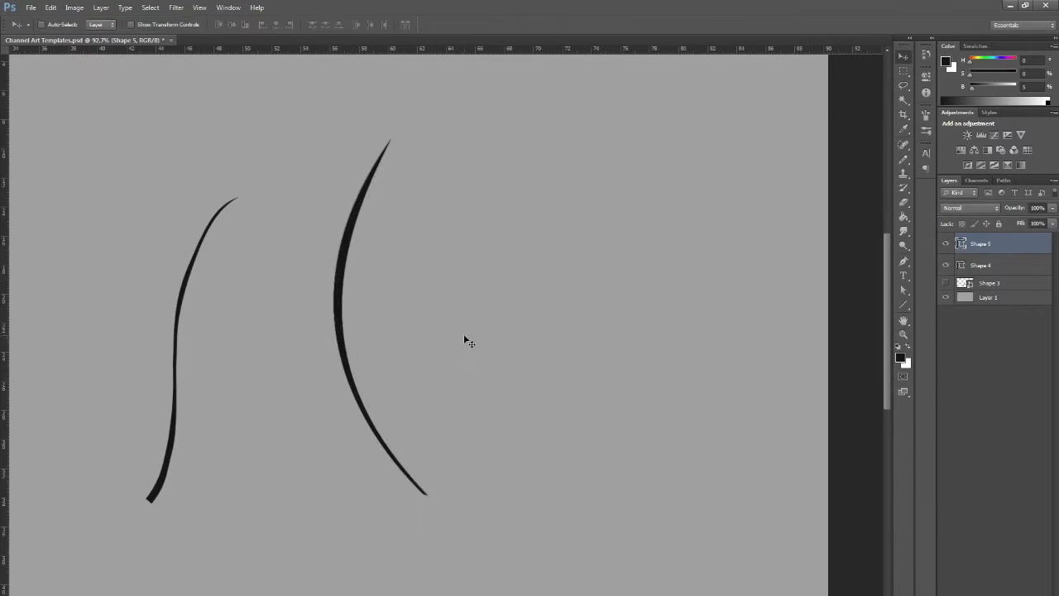
click(51, 7)
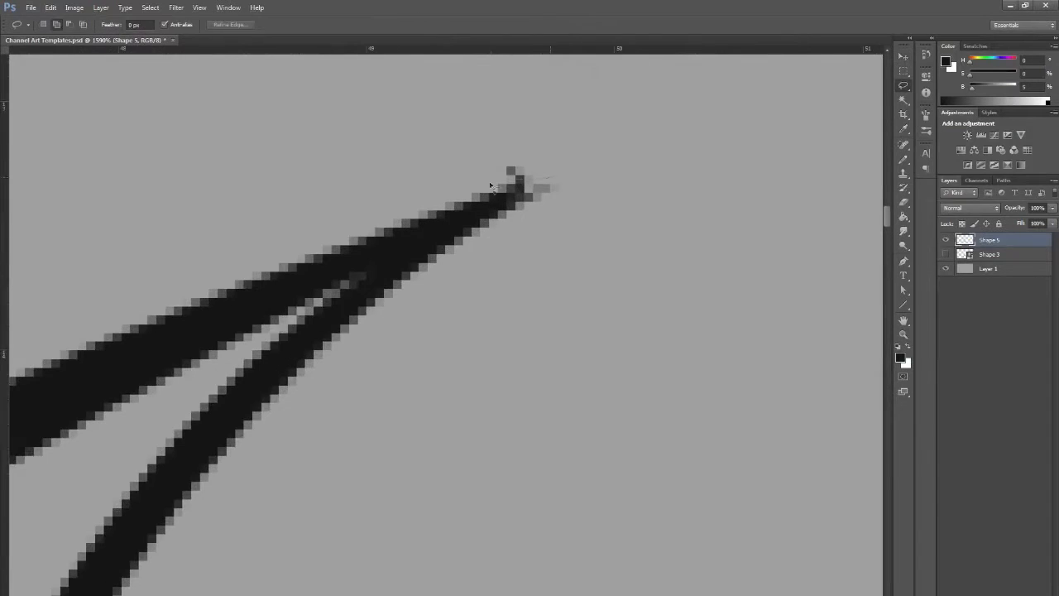
Step: Scroll the view over the two curved strokes before filling between them
scroll(down, 3)
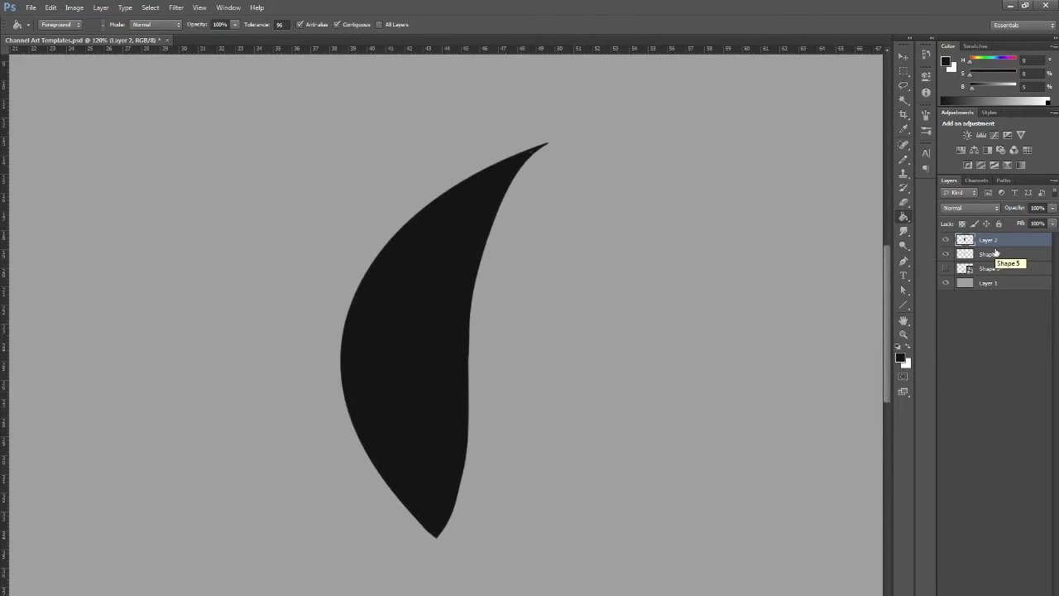
mouse_move(686, 137)
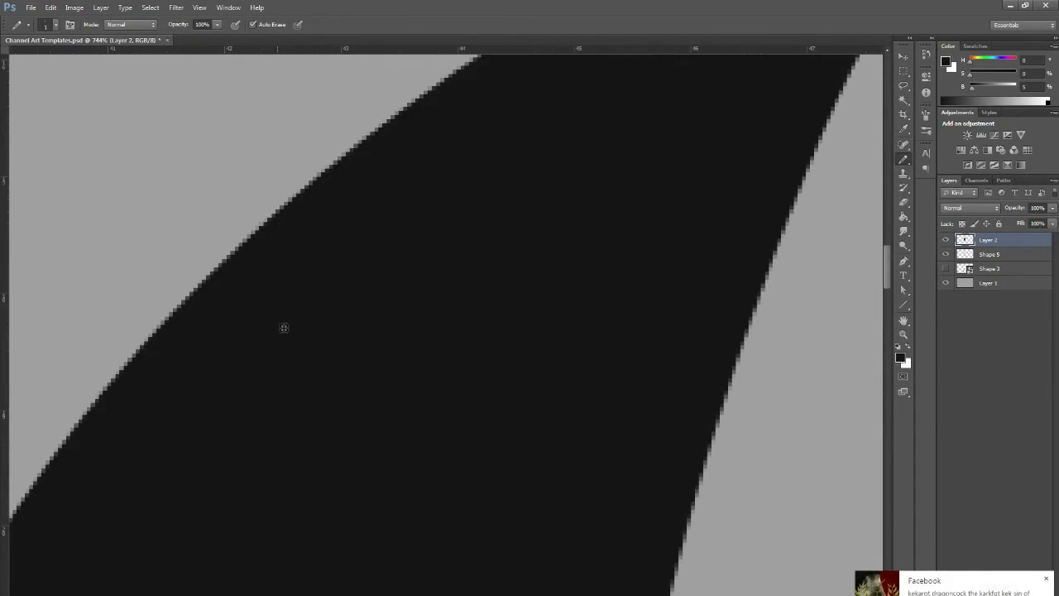
mouse_move(194, 392)
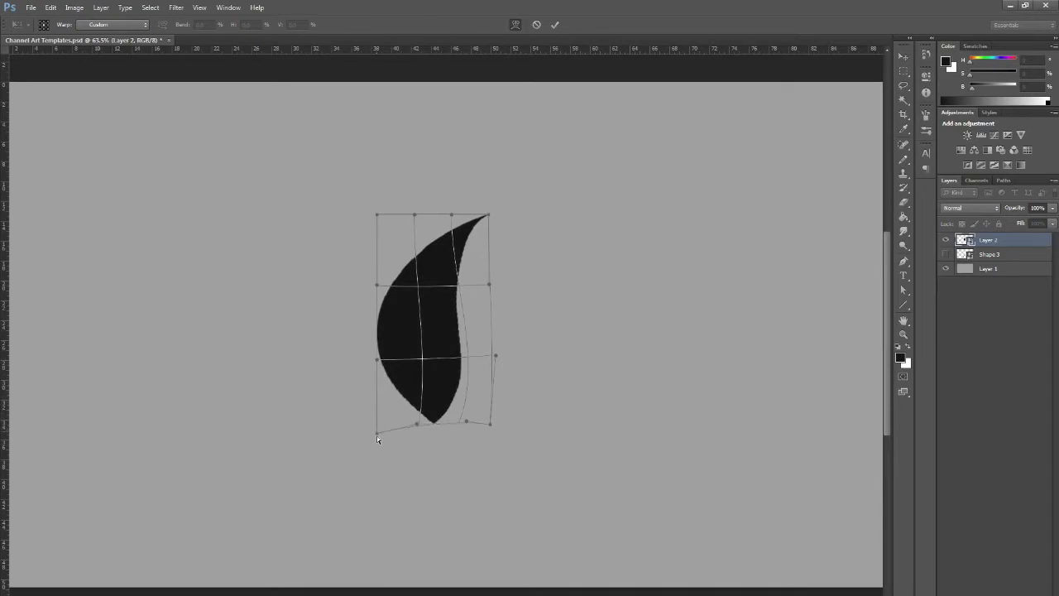
drag(377, 440, 371, 280)
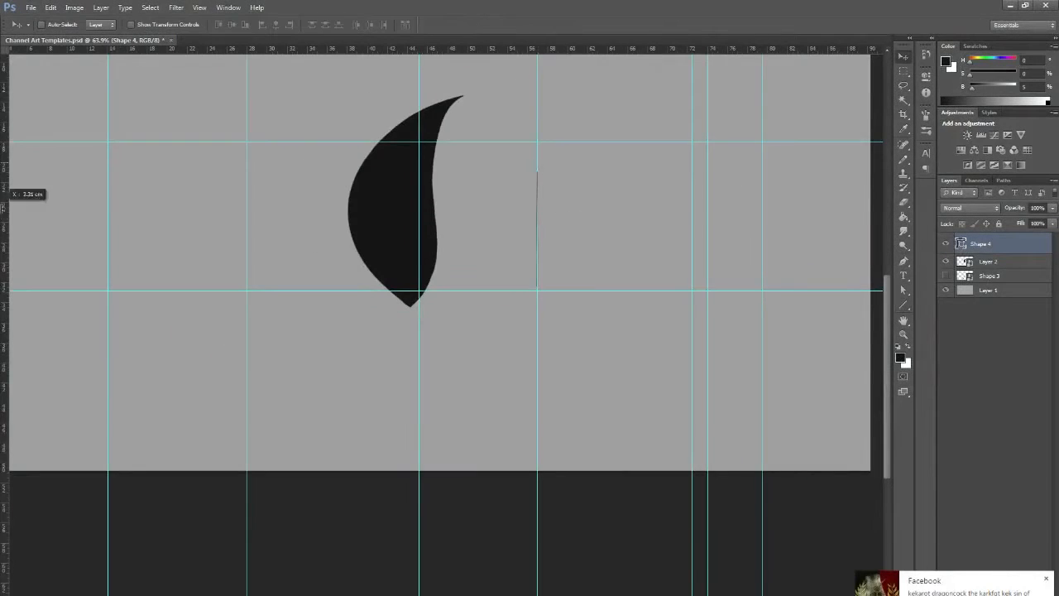
Step: Change the thin stroke's warp style from Inflate to None, leaving a straight spike
click(50, 7)
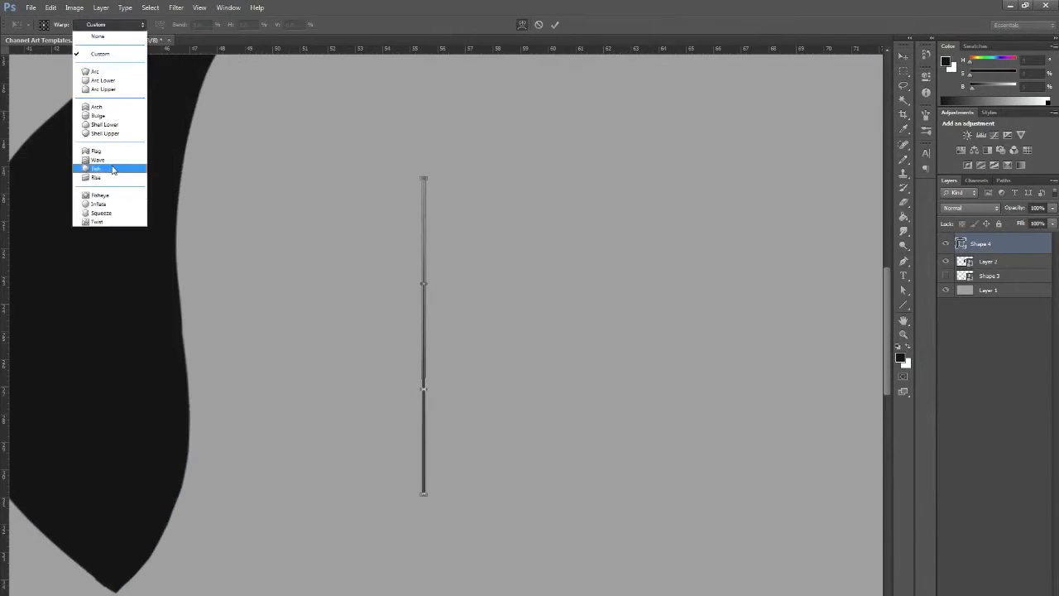
click(99, 203)
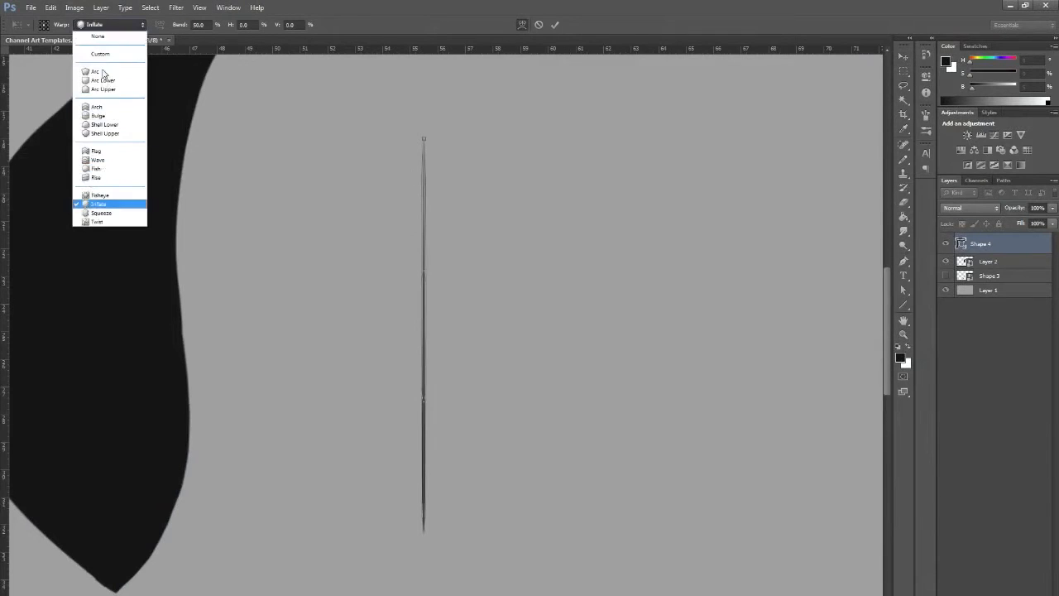
click(98, 35)
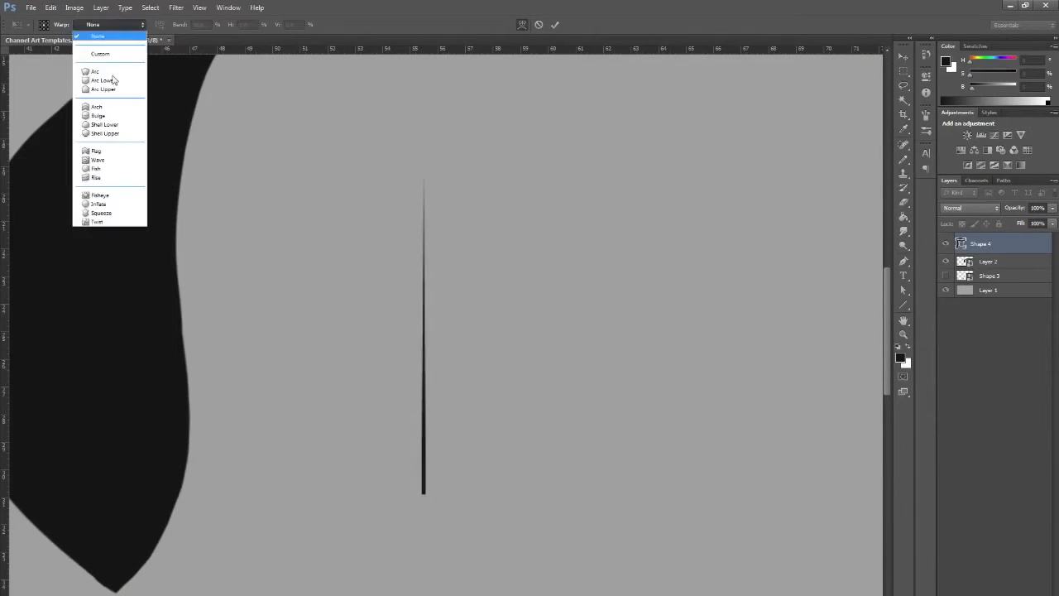
mouse_move(101, 54)
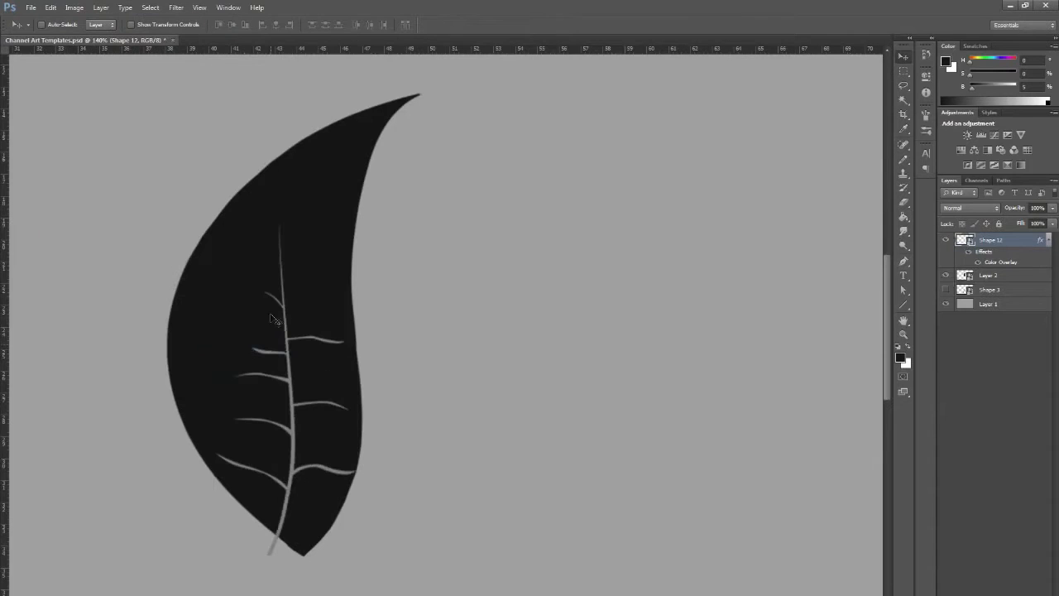
key(ctrl+t)
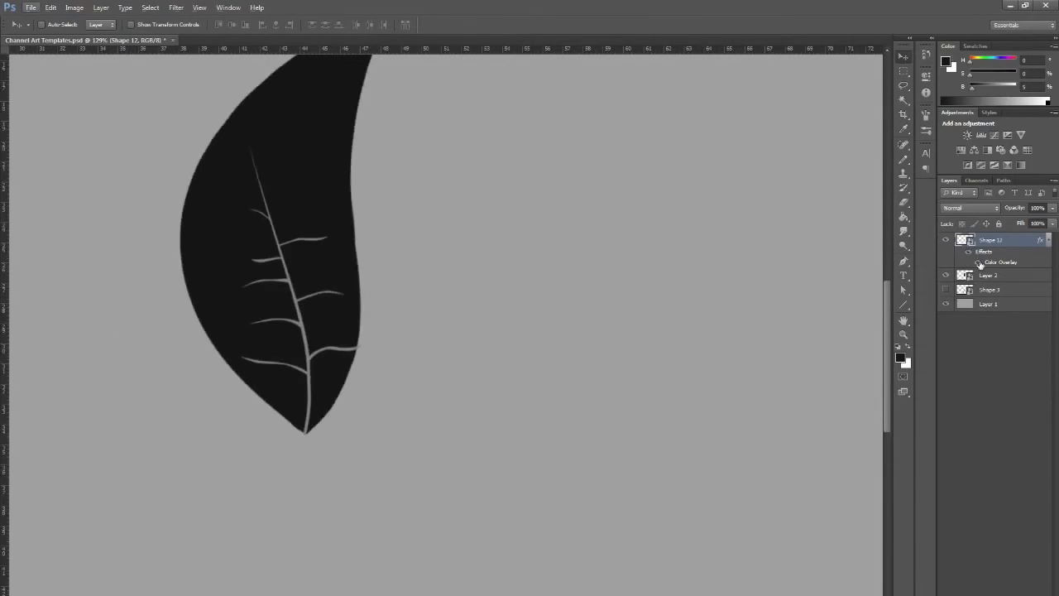
click(989, 275)
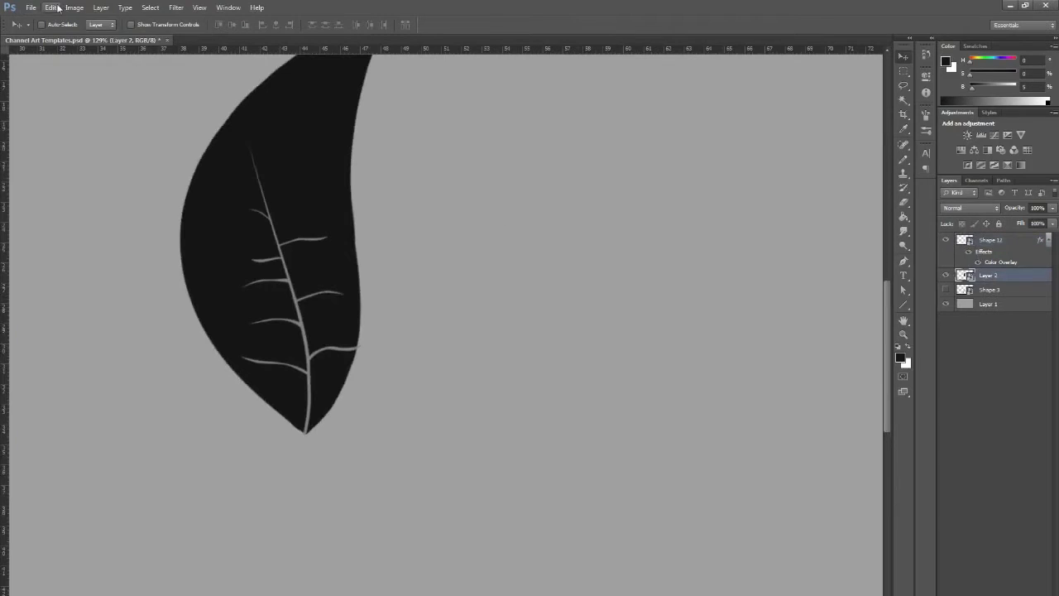
click(52, 7)
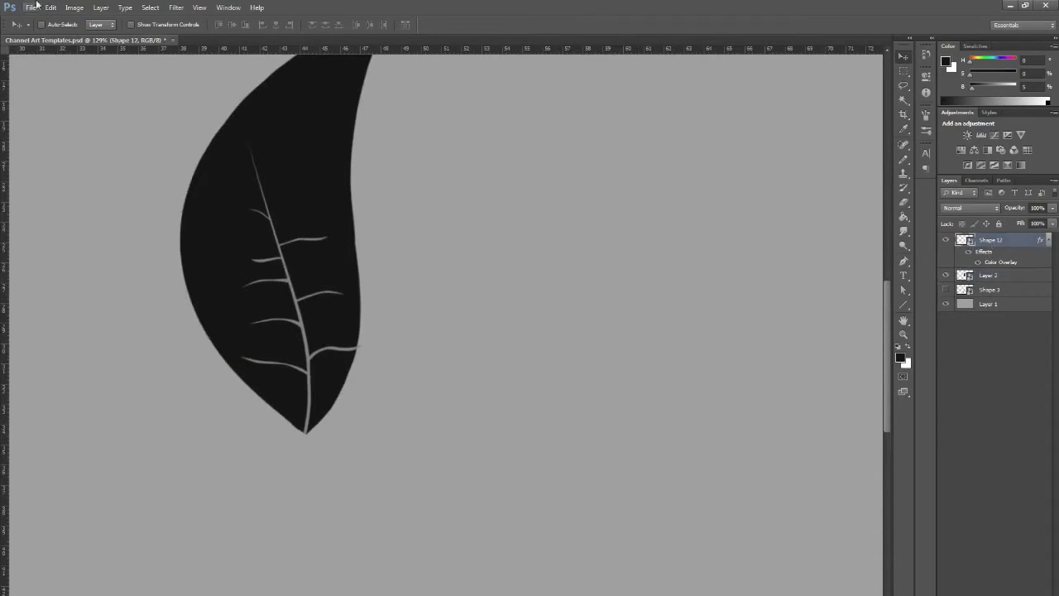
Step: Warp Shape 12, widening the leaf's upper edges and curving its tip upward, then commit
click(50, 8)
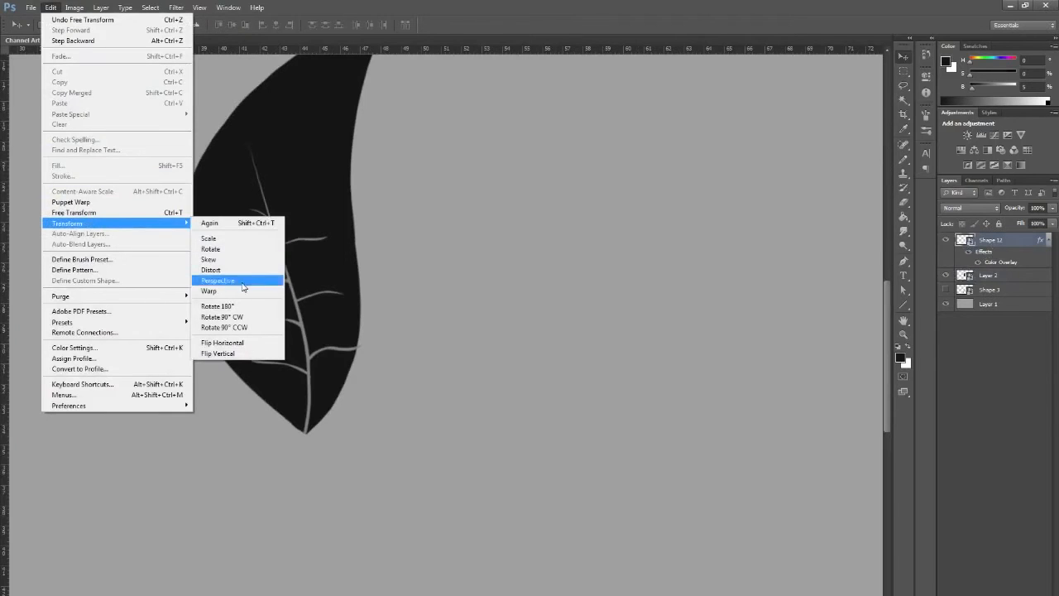
click(209, 291)
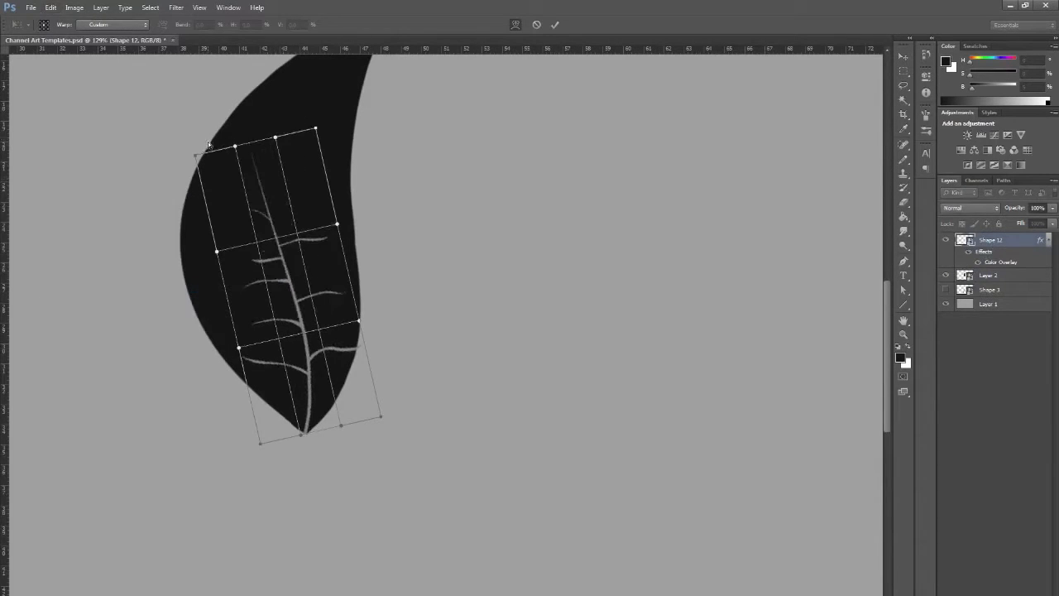
drag(316, 131, 337, 131)
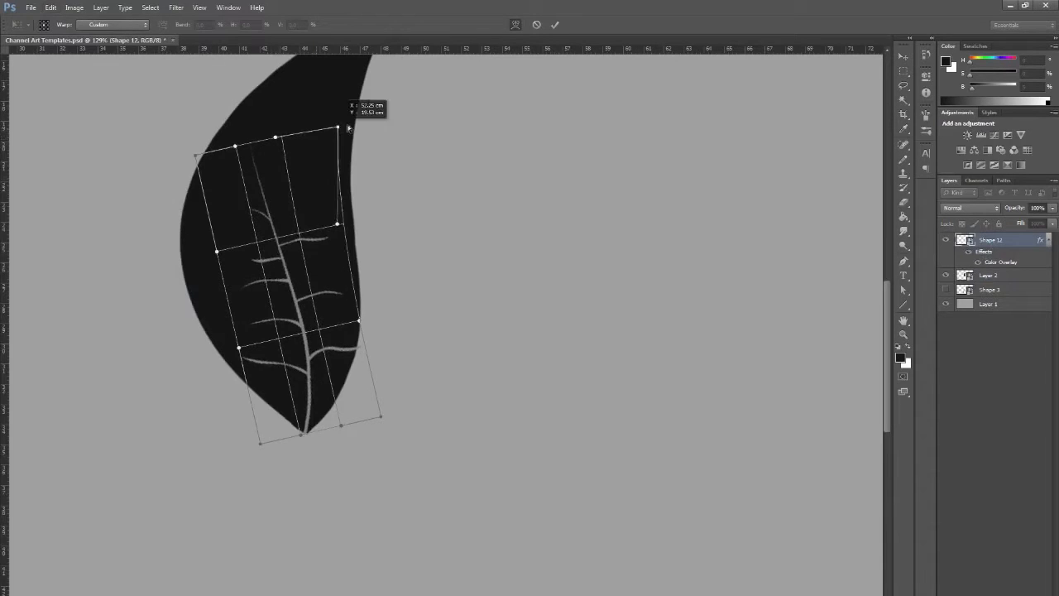
drag(337, 130, 366, 122)
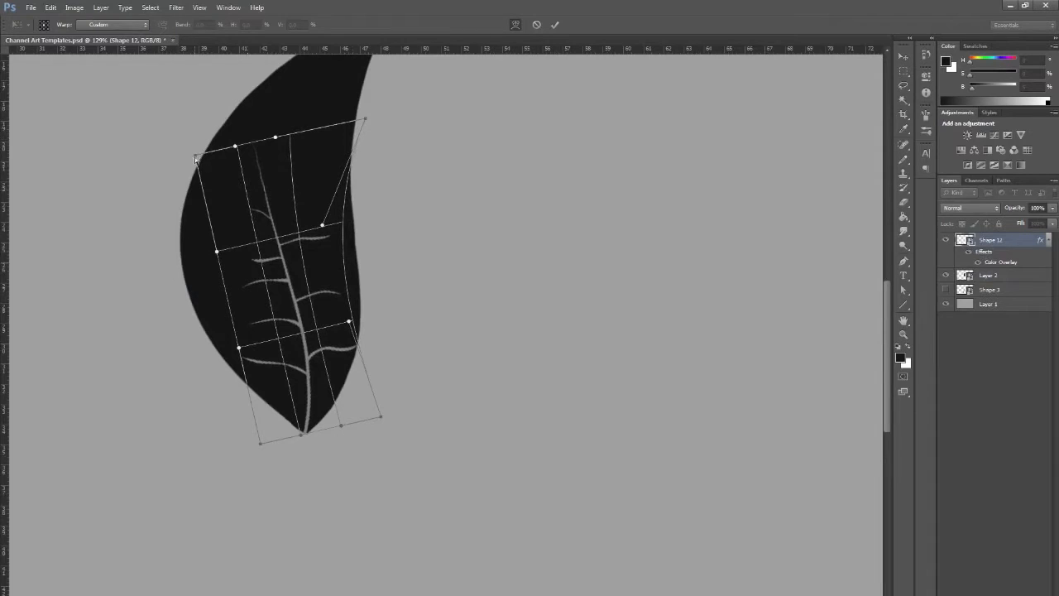
drag(196, 160, 252, 124)
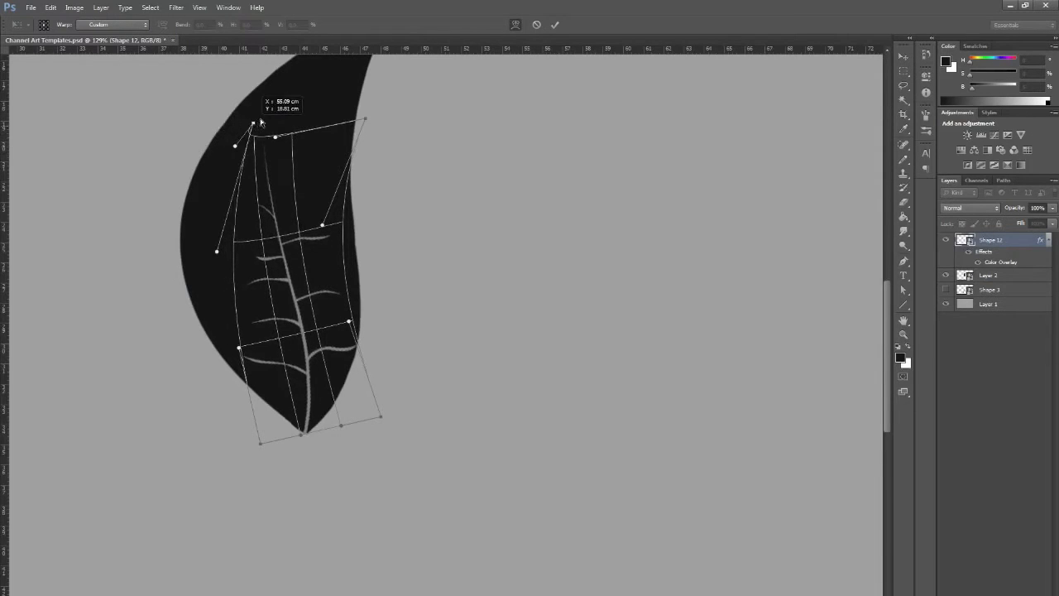
drag(253, 122, 277, 101)
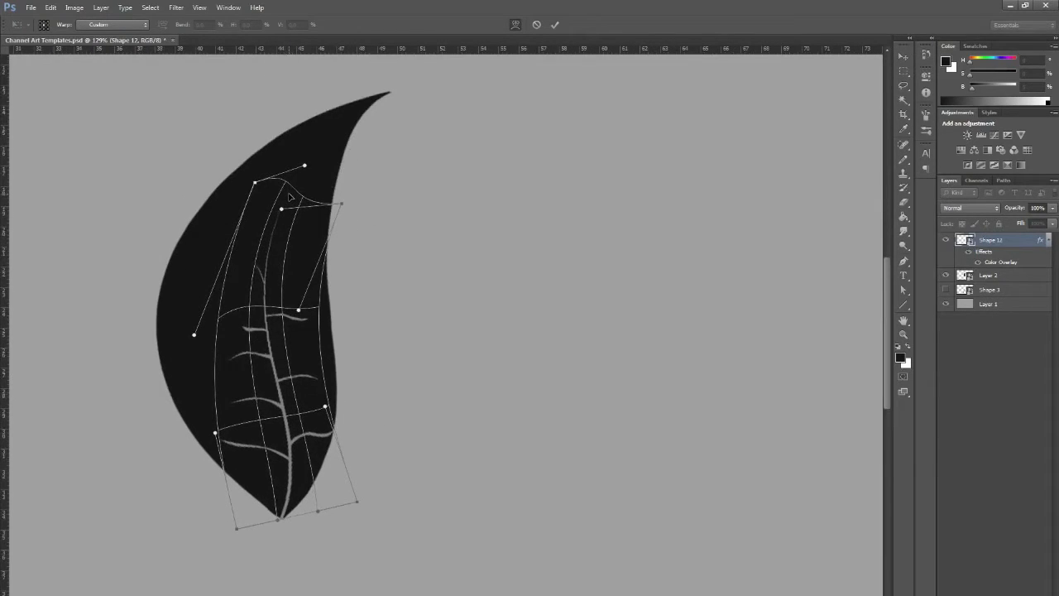
click(555, 24)
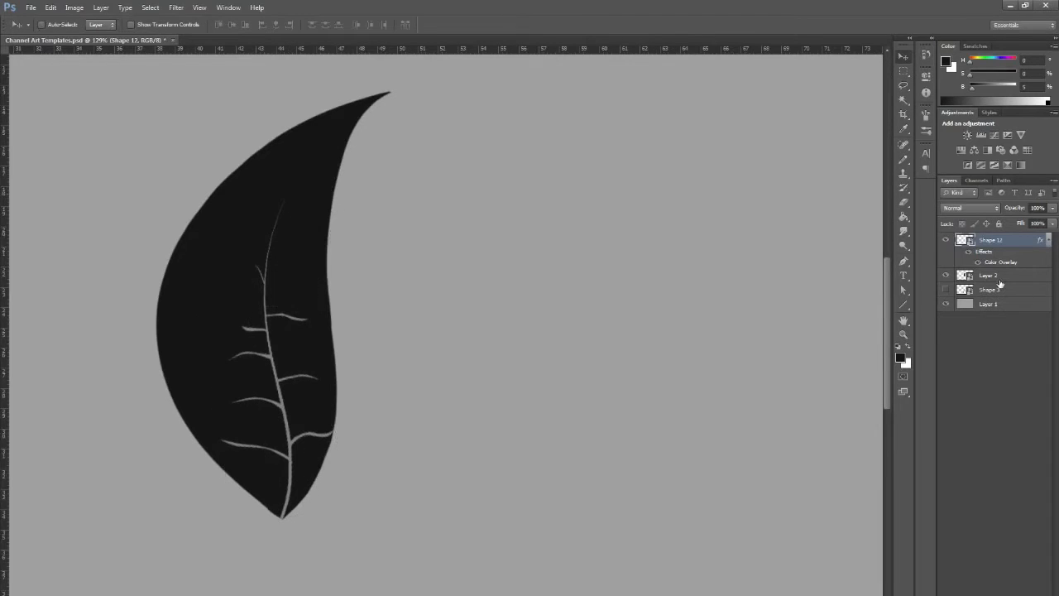
Step: Warp the Shape 12 leaf outline again so it wraps evenly around the veins
click(50, 8)
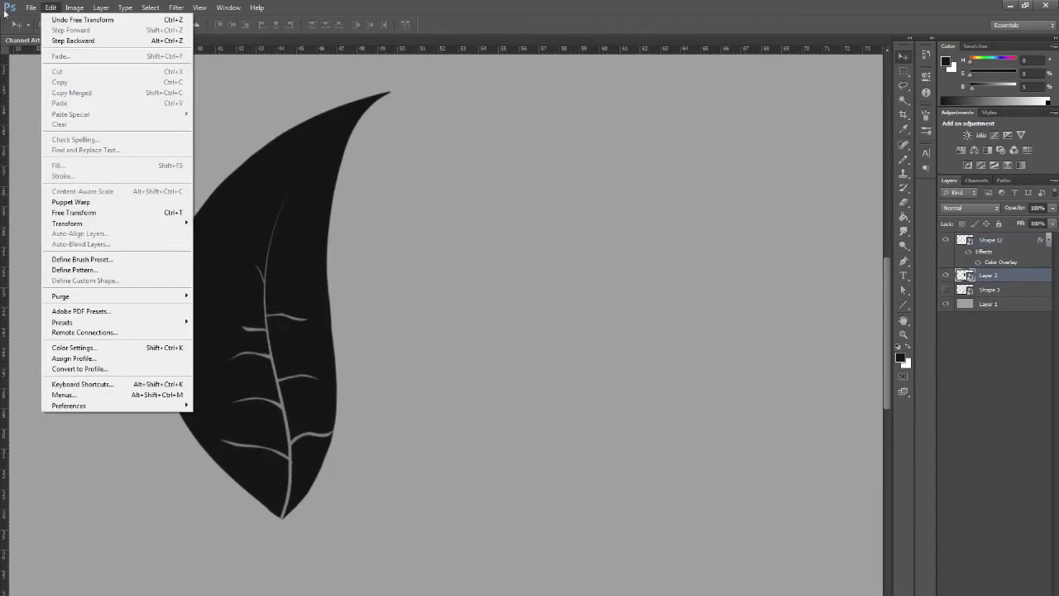
mouse_move(75, 270)
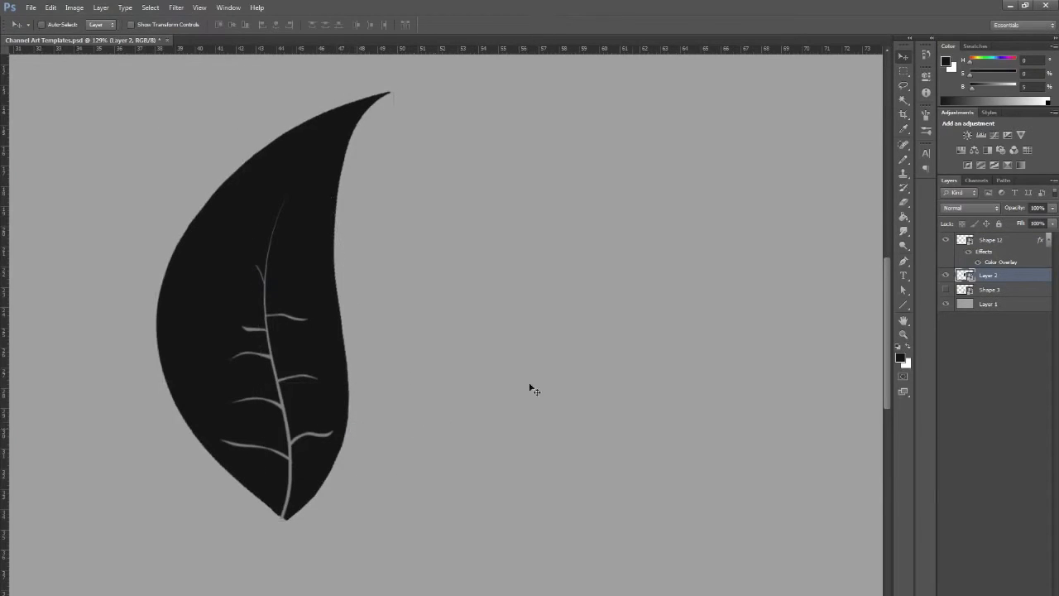
click(991, 240)
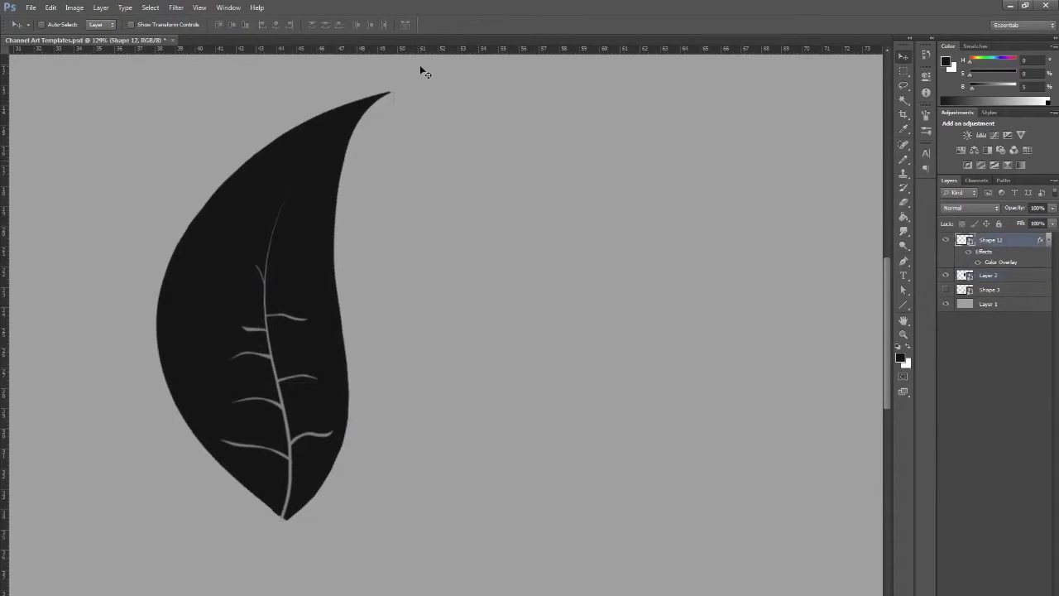
click(51, 7)
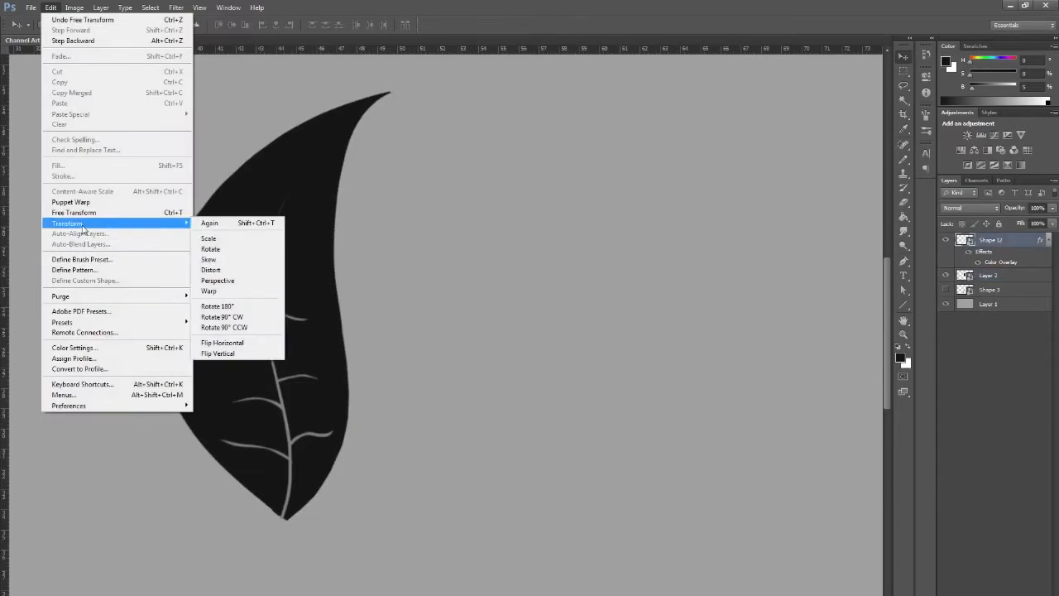
click(209, 290)
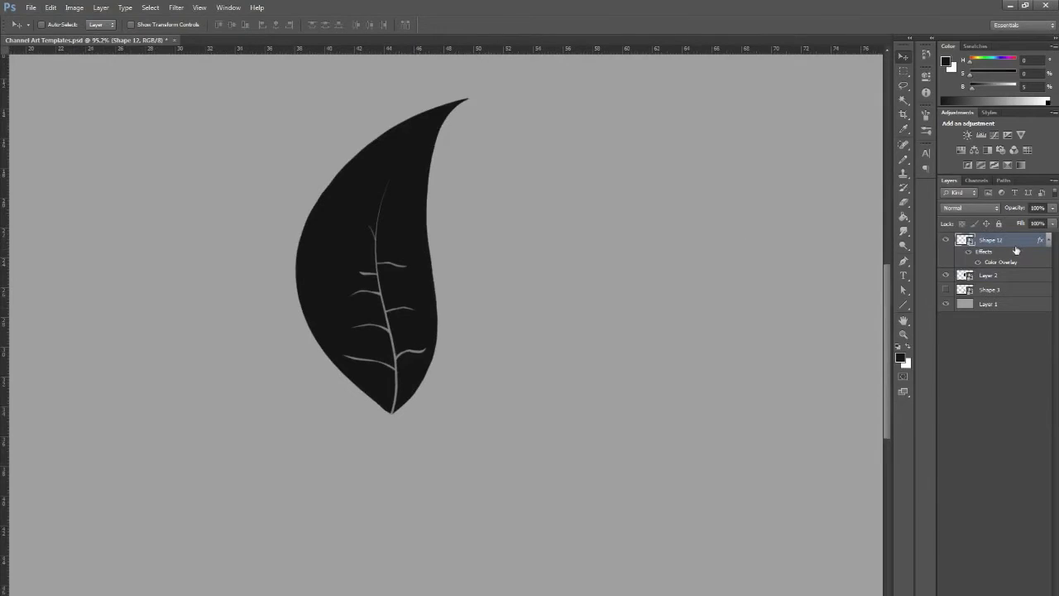
mouse_move(1006, 244)
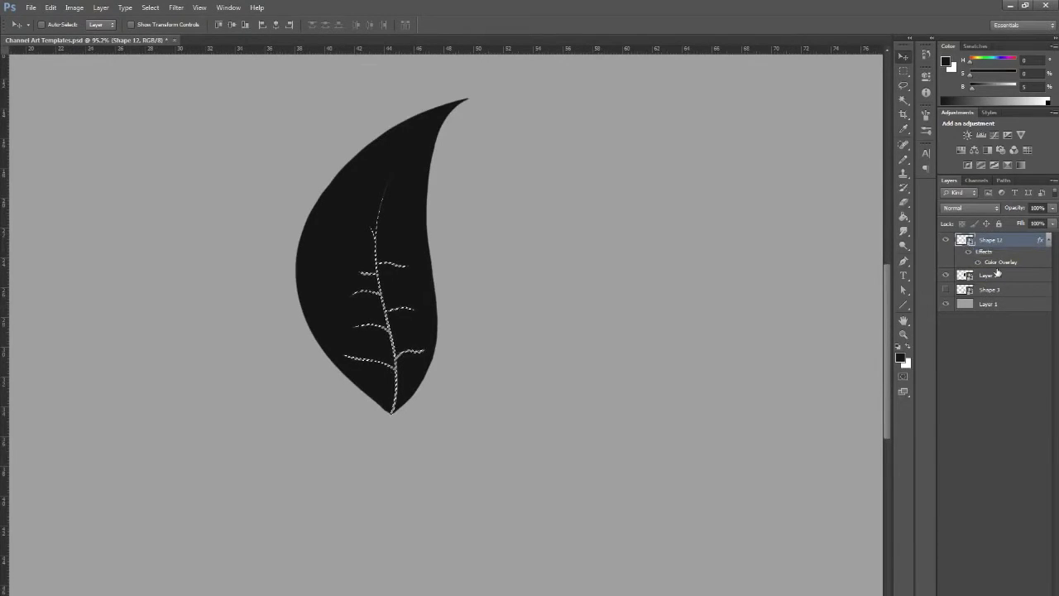
Step: Cut the vein selection out of the leaf and hide the gray background layer
click(989, 275)
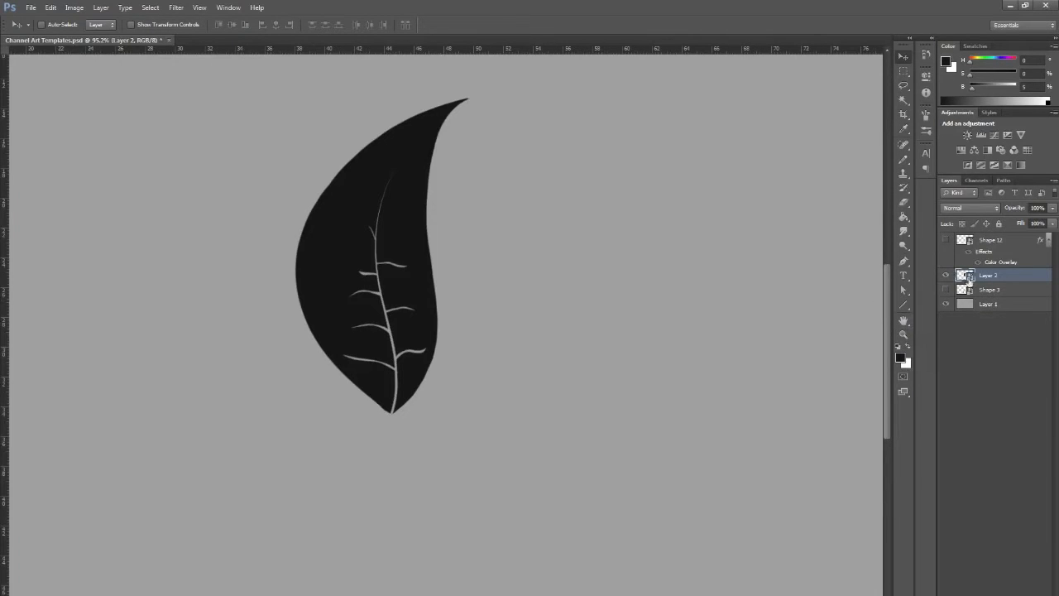
click(988, 304)
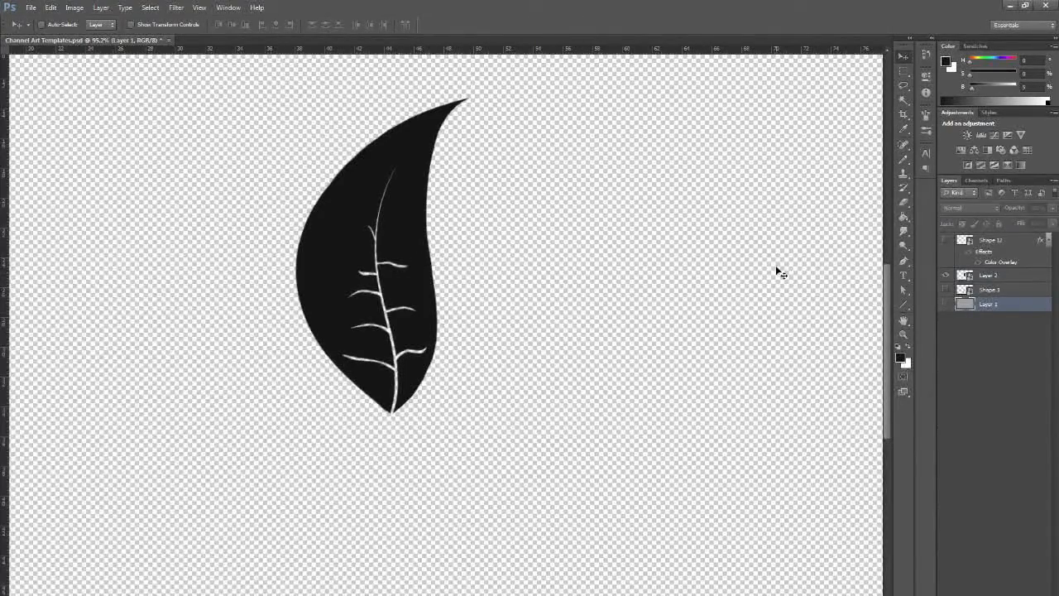
Step: Select Layer 2, which holds the cut-out leaf
click(988, 275)
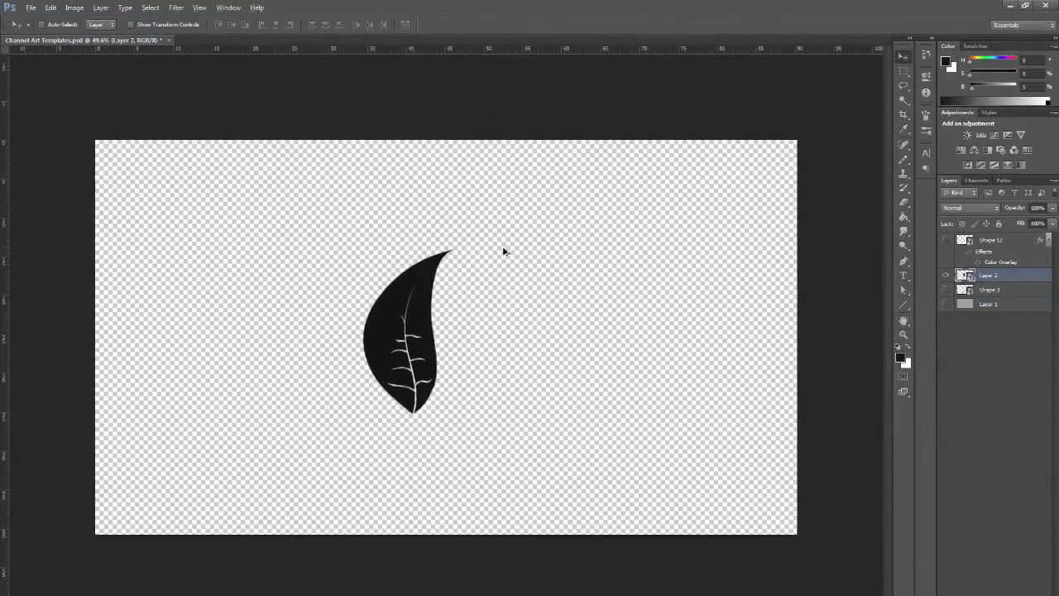
mouse_move(525, 285)
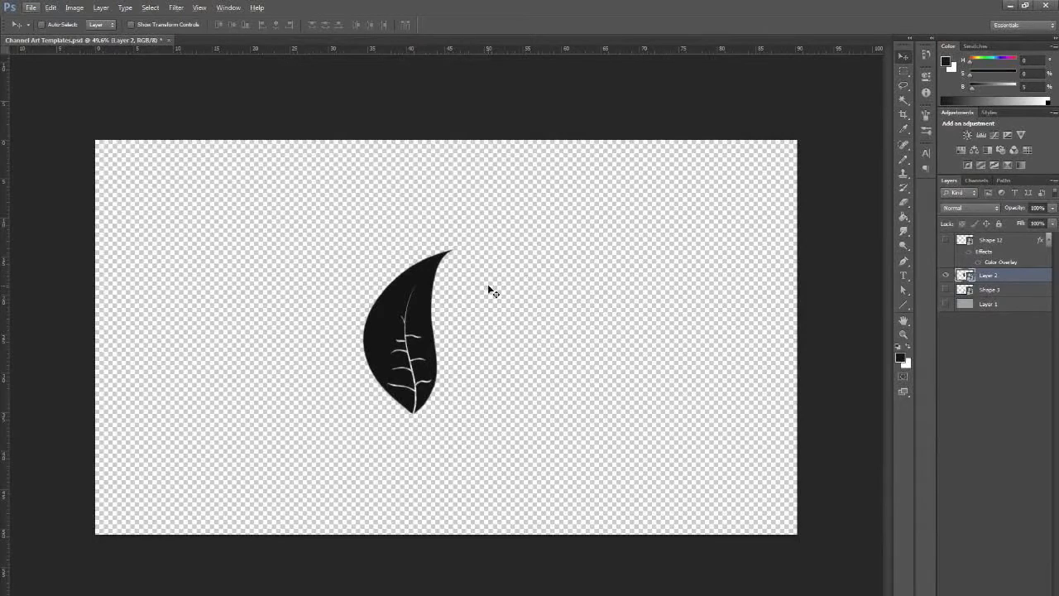
mouse_move(602, 229)
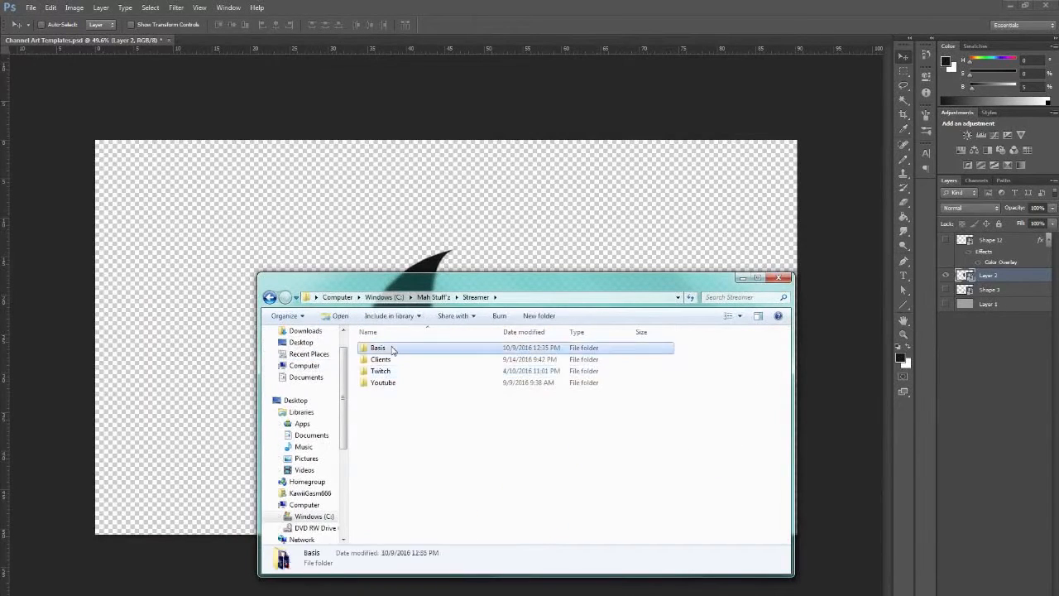
Step: Open the Basis folder in Windows Explorer
double_click(379, 348)
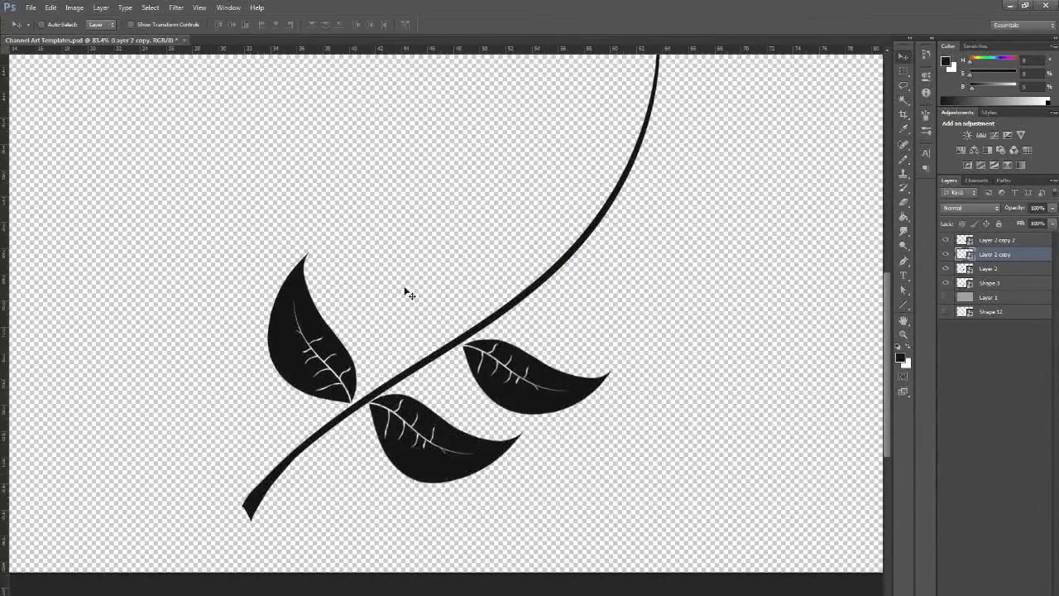
Step: Place a rotated leaf copy on the stem, then flip another copy horizontally
click(51, 8)
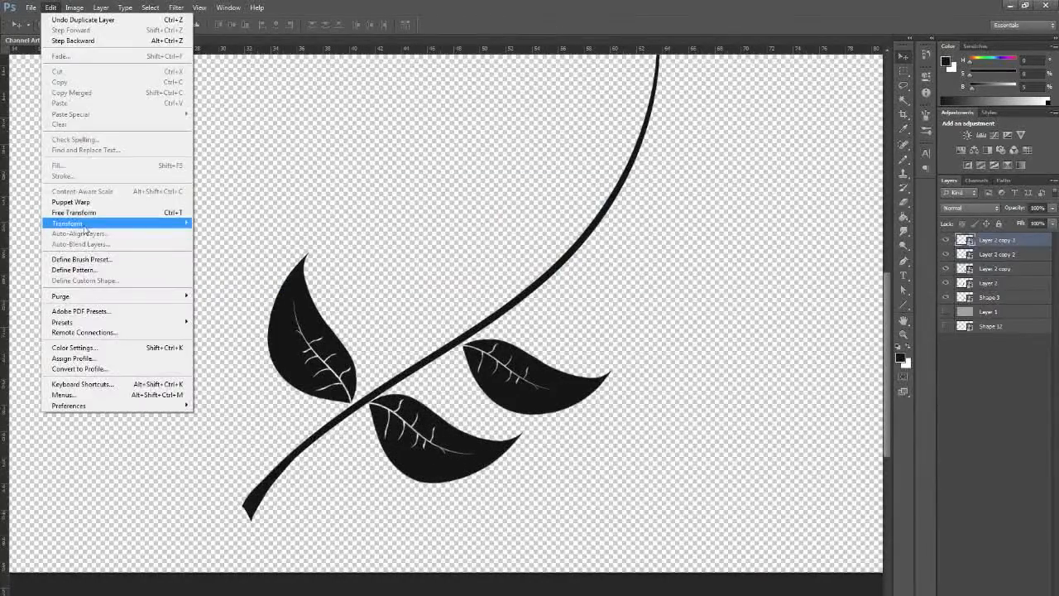
click(67, 223)
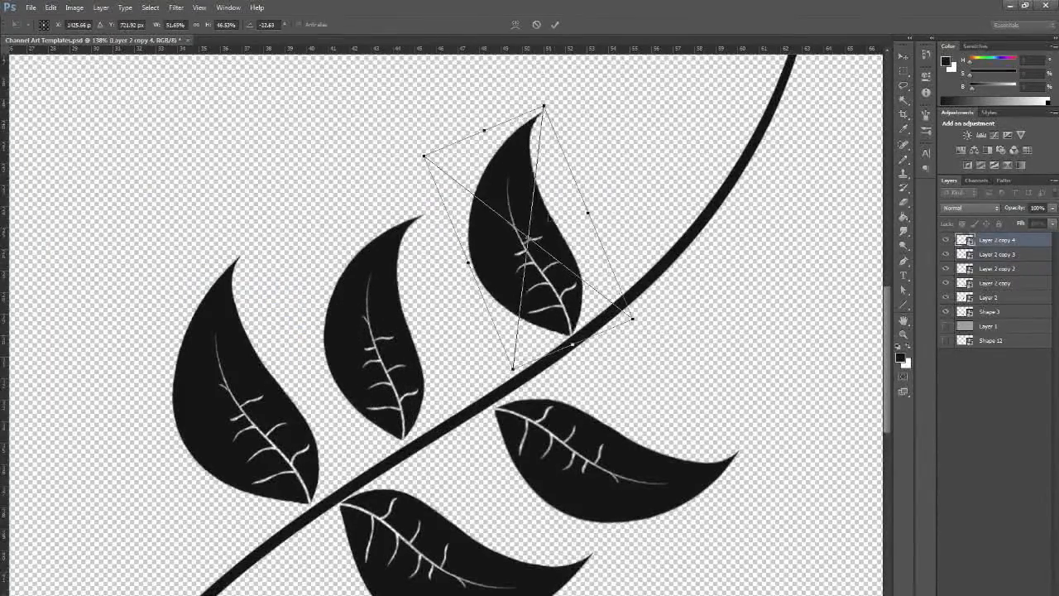
click(73, 7)
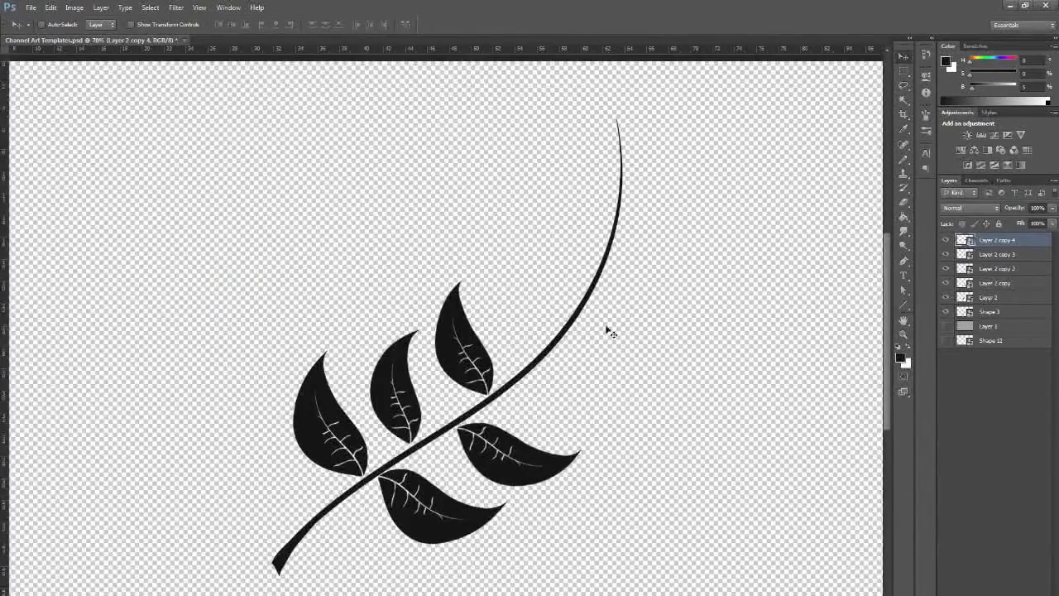
click(50, 7)
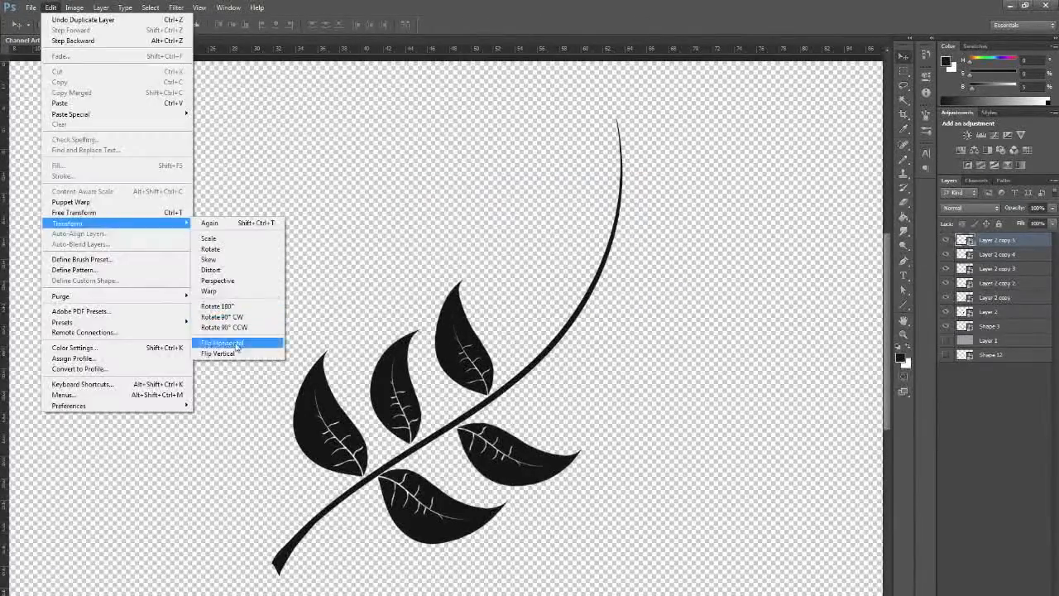
click(222, 342)
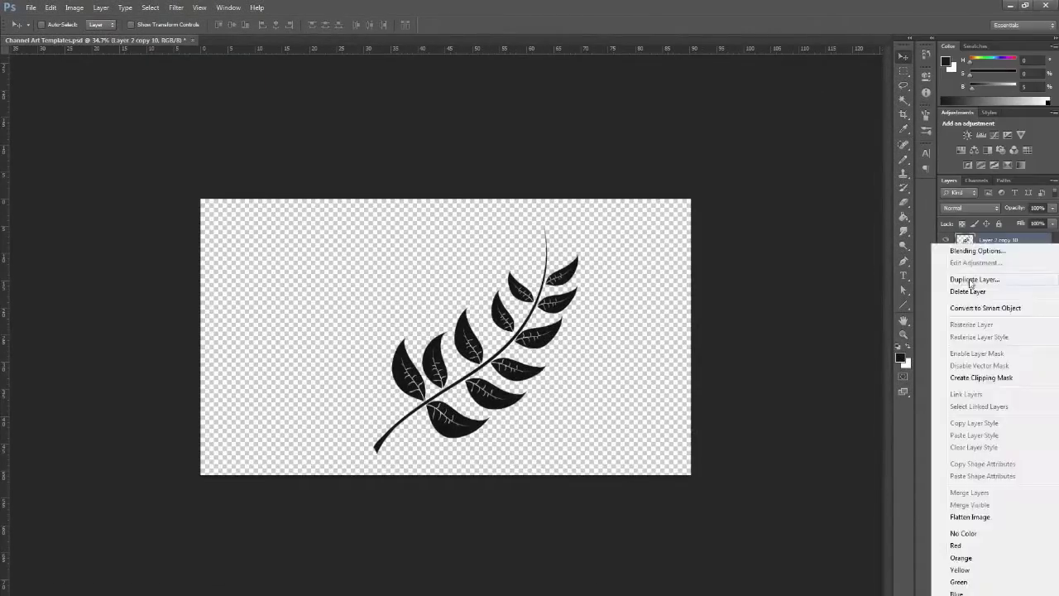
Step: Duplicate the leaf branch layer to start the corner wreath
click(974, 279)
text(U)
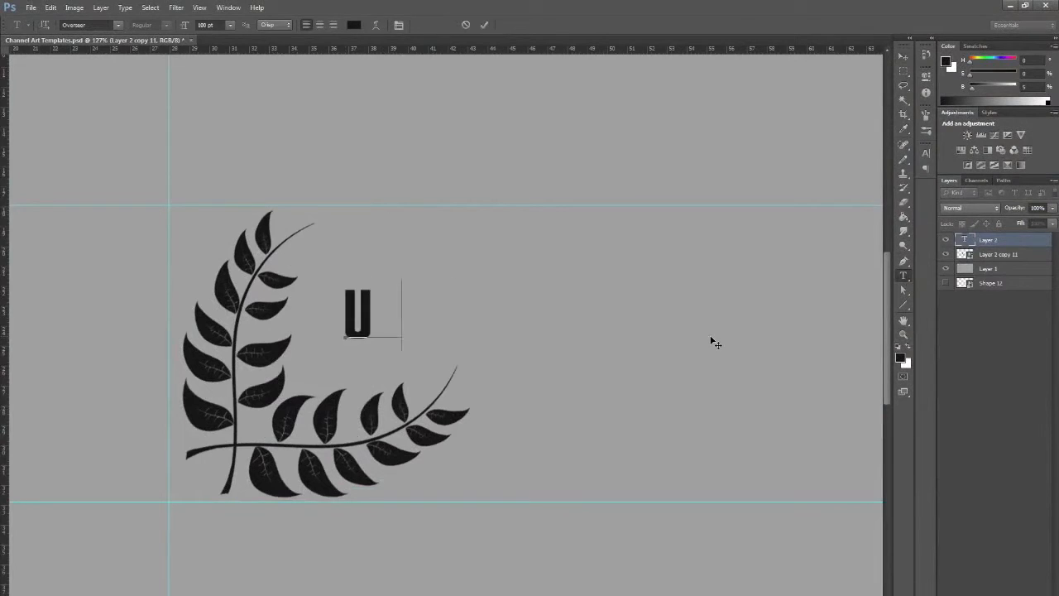
Step: Type 'NDAMNED' to finish the title and try several typefaces for it
text(NDAMNED)
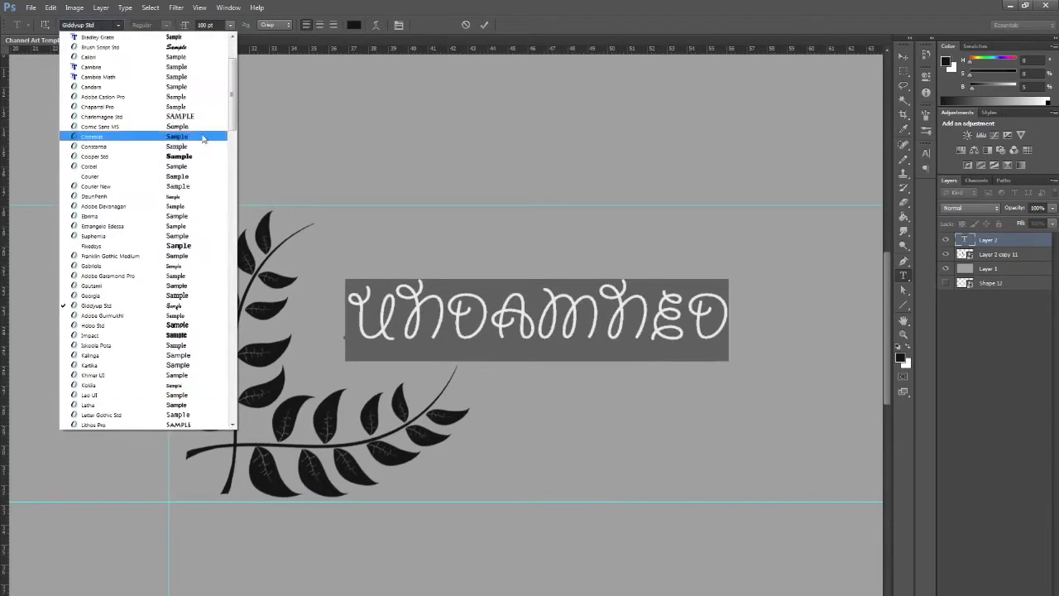
click(101, 155)
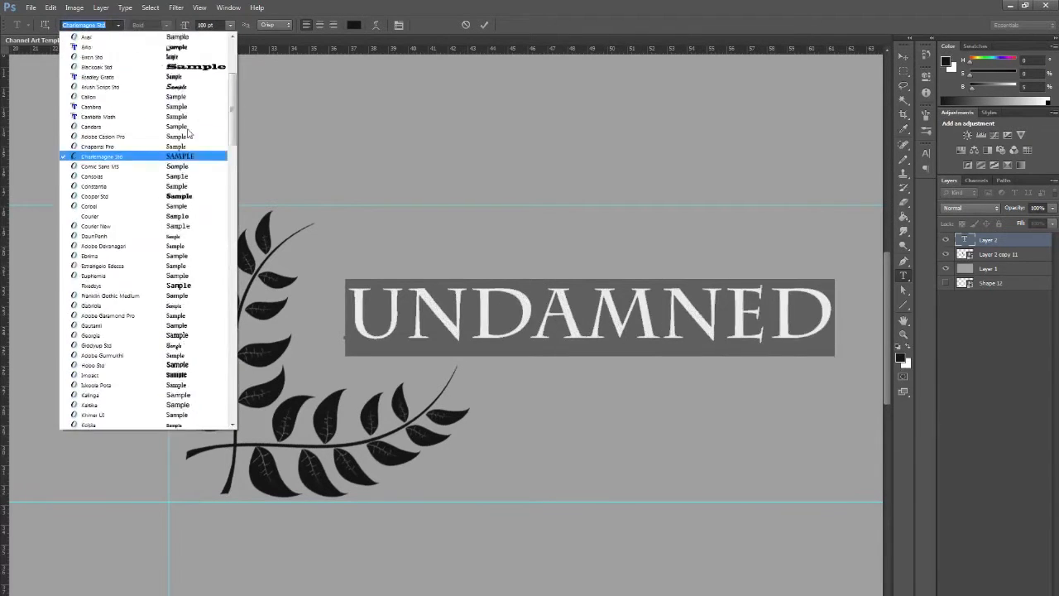
click(97, 77)
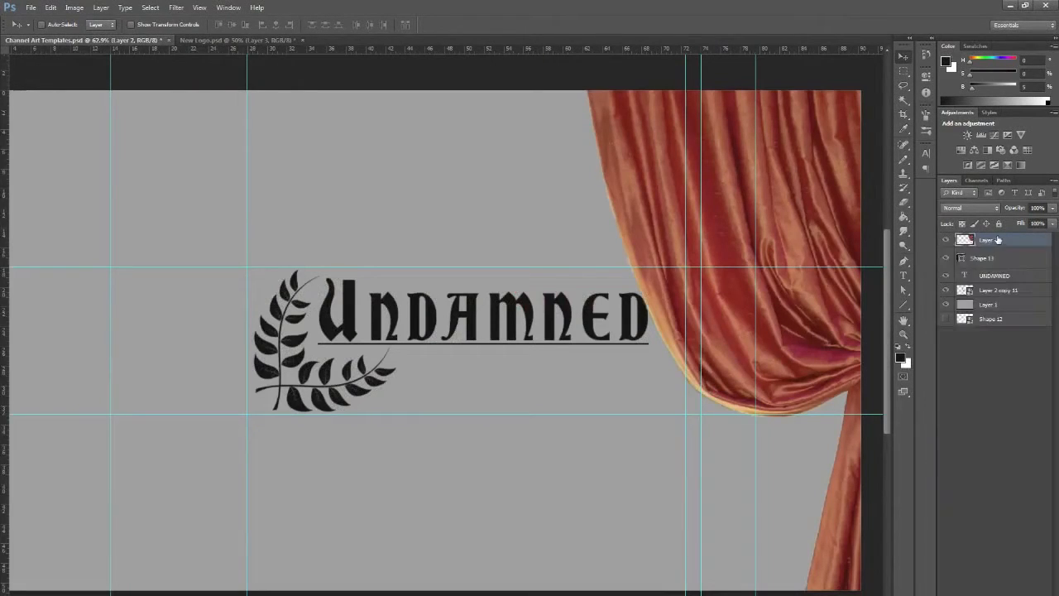
Step: Add a dark red Color Overlay to the curtain, settling on Vivid Light blending
double_click(993, 240)
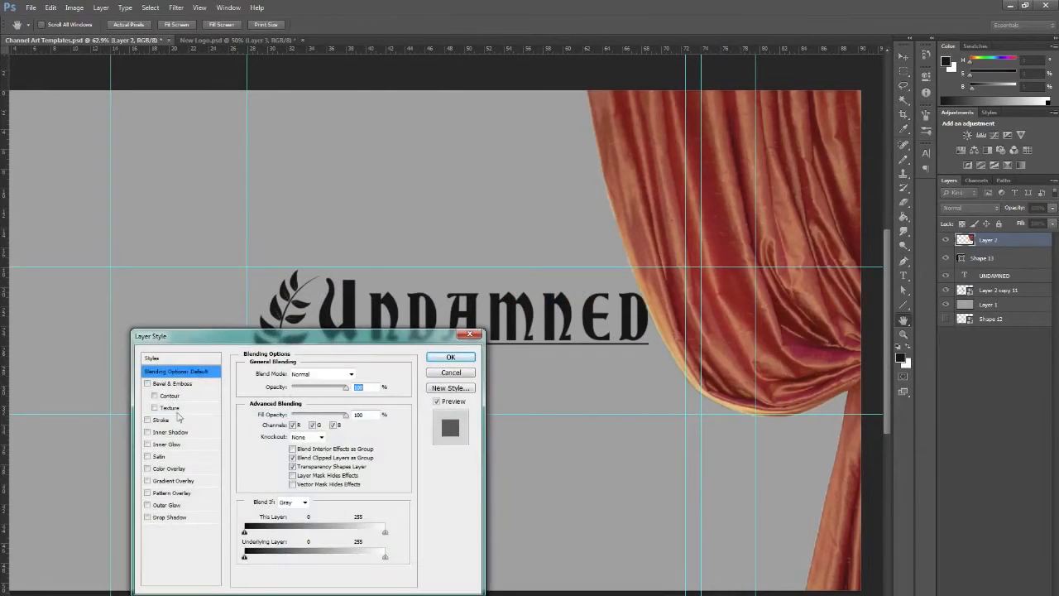
click(169, 468)
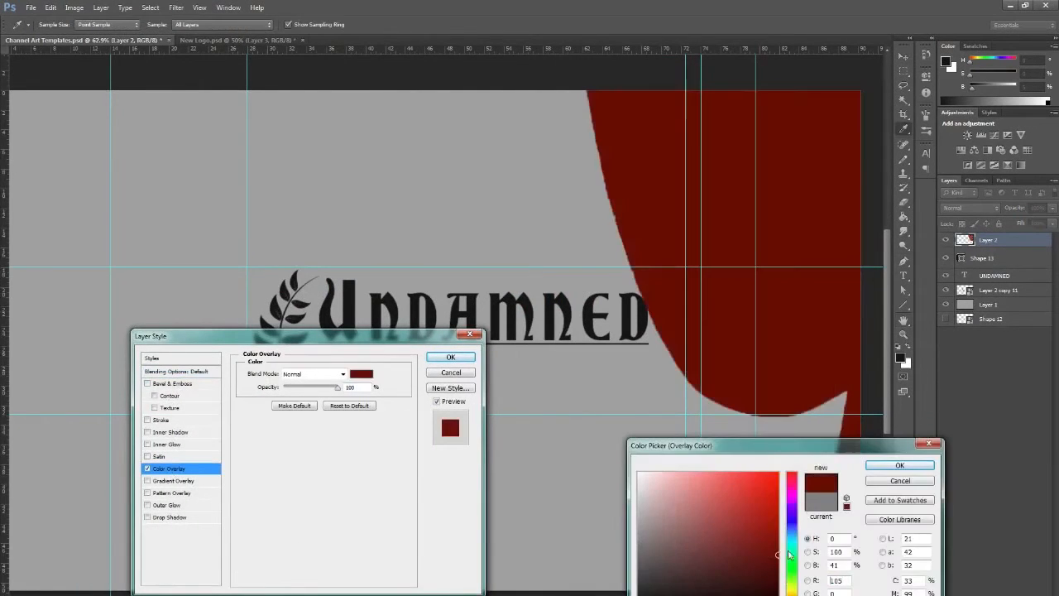
click(310, 373)
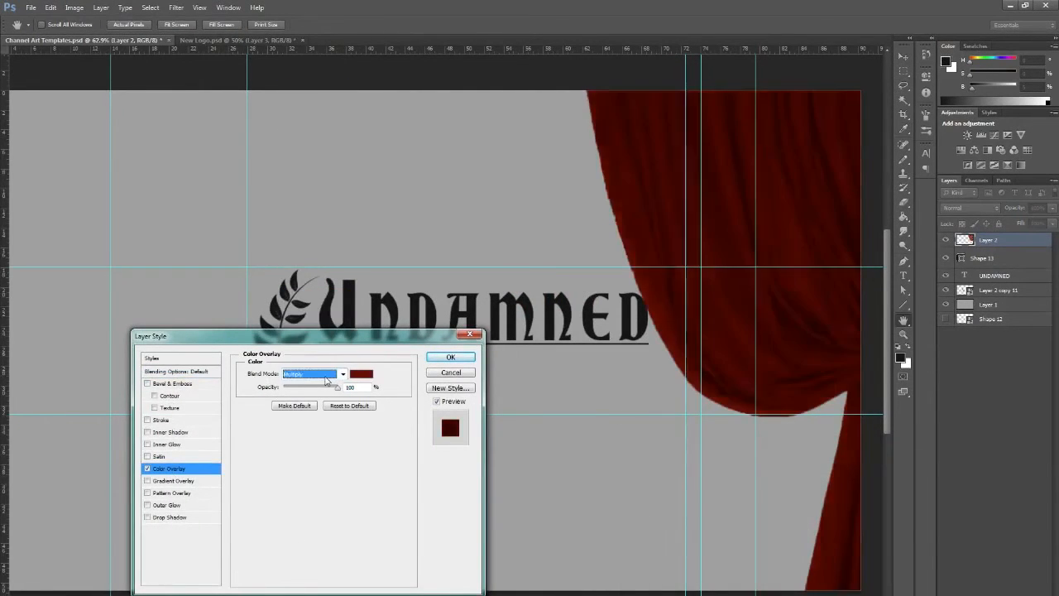
click(311, 374)
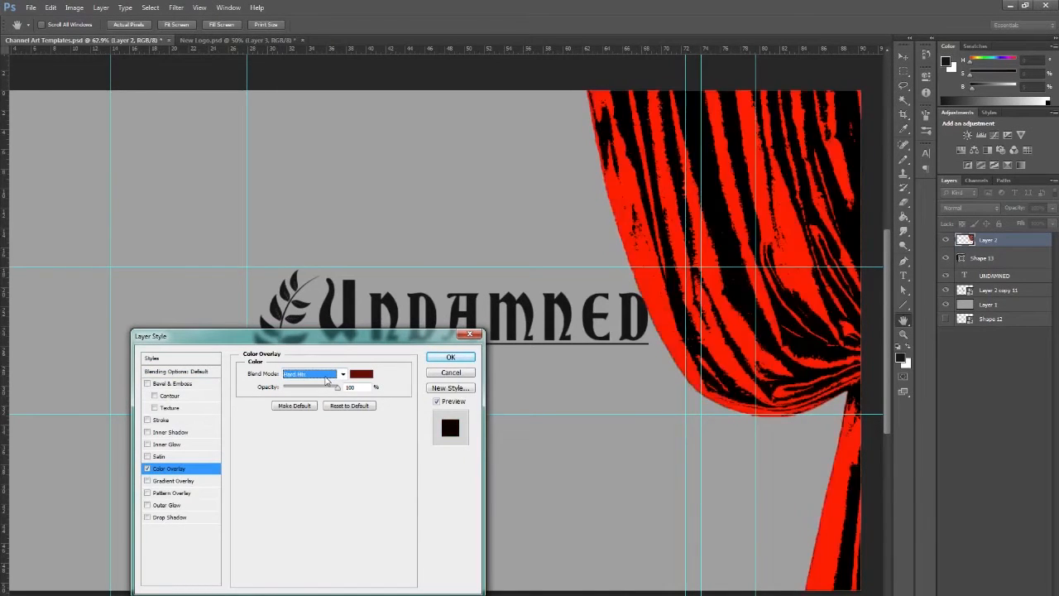
click(311, 374)
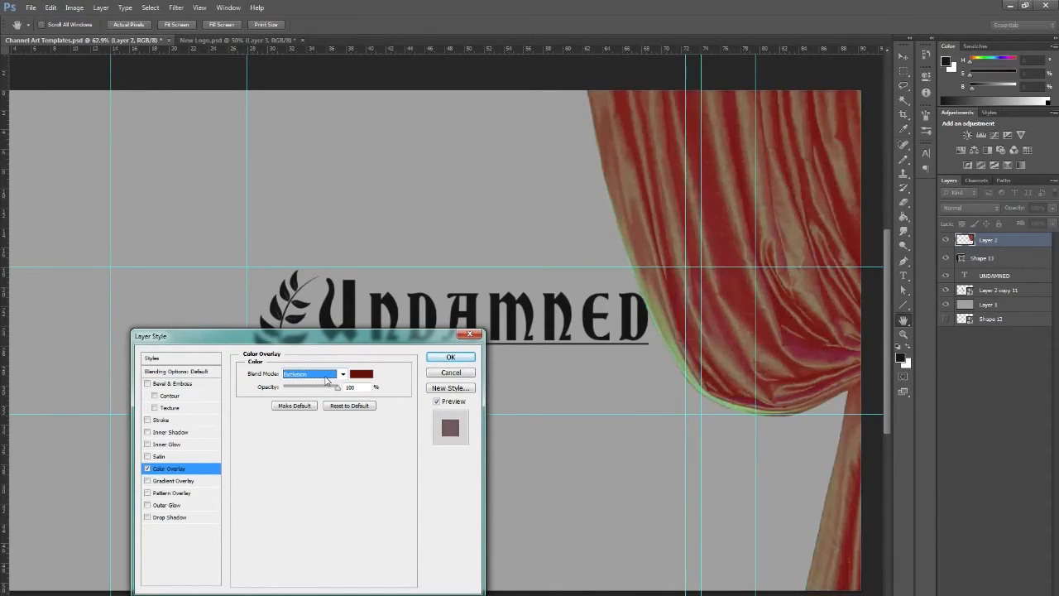
click(310, 374)
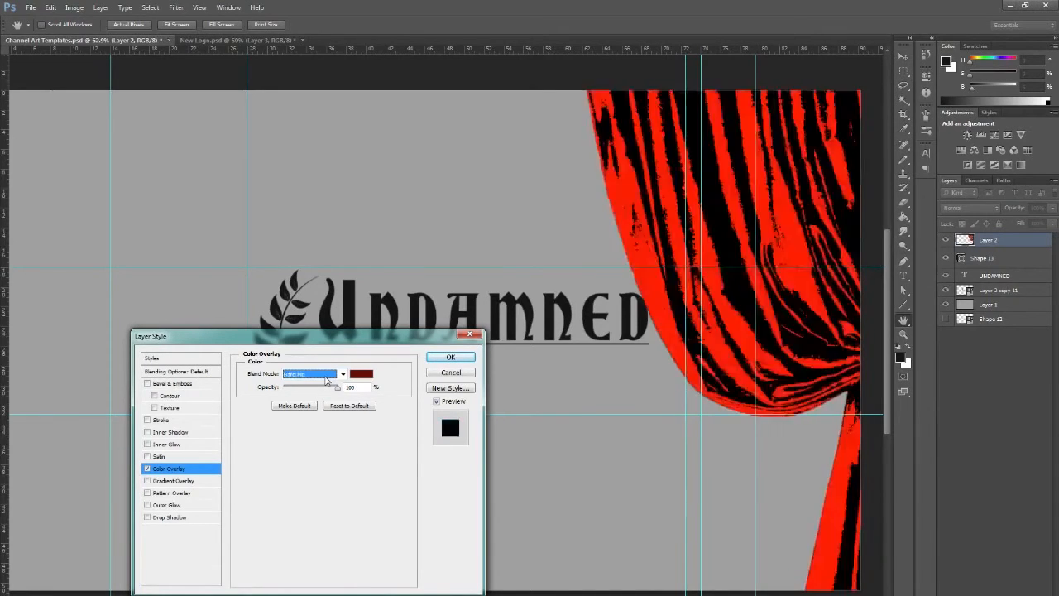
click(450, 357)
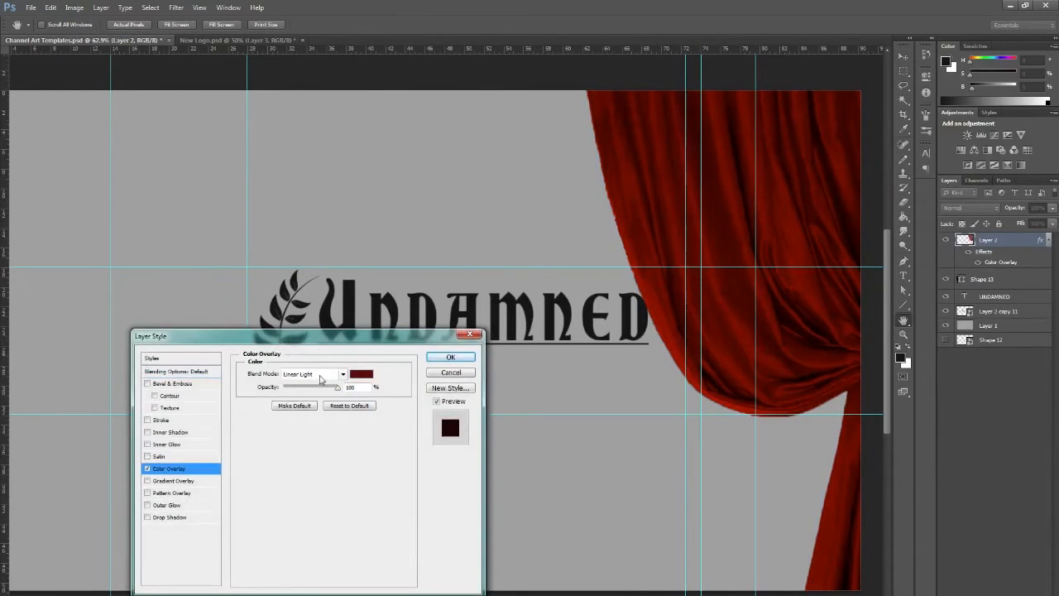
click(310, 374)
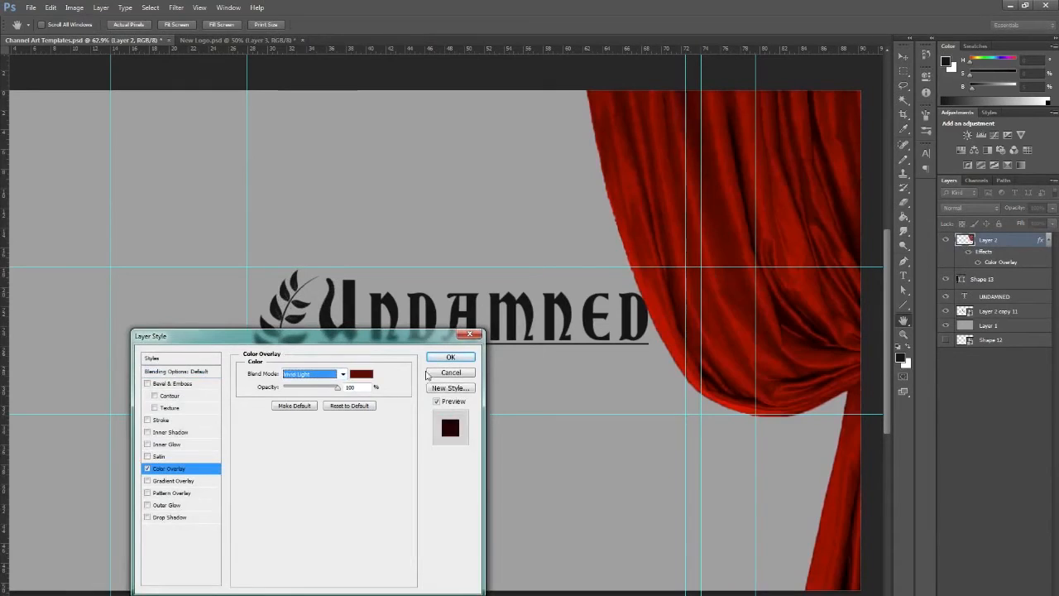
click(450, 356)
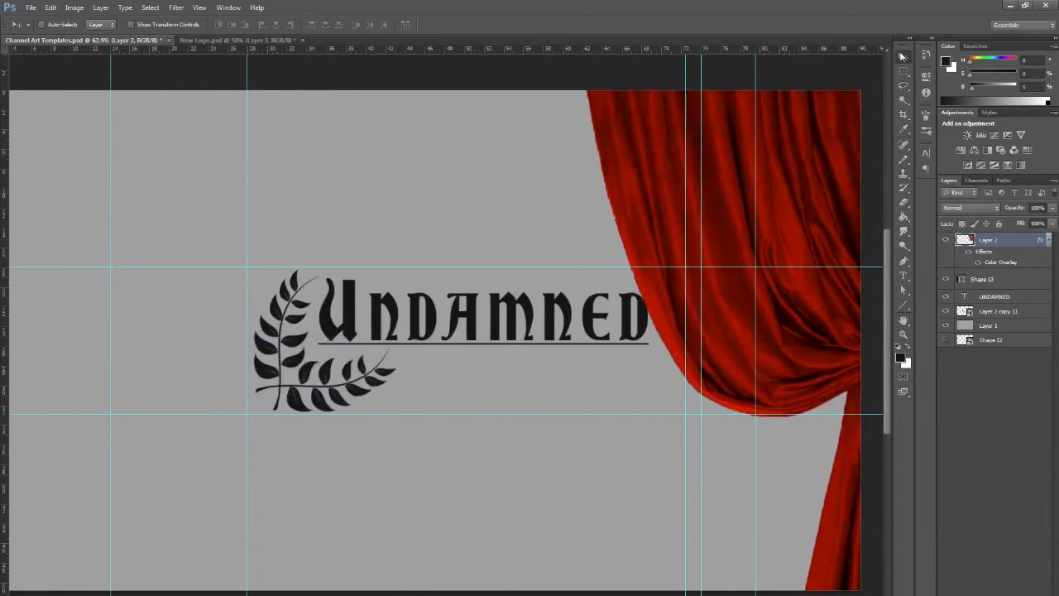
Step: Select the Shape 13 underline and add Bevel & Emboss in Layer Style
click(985, 279)
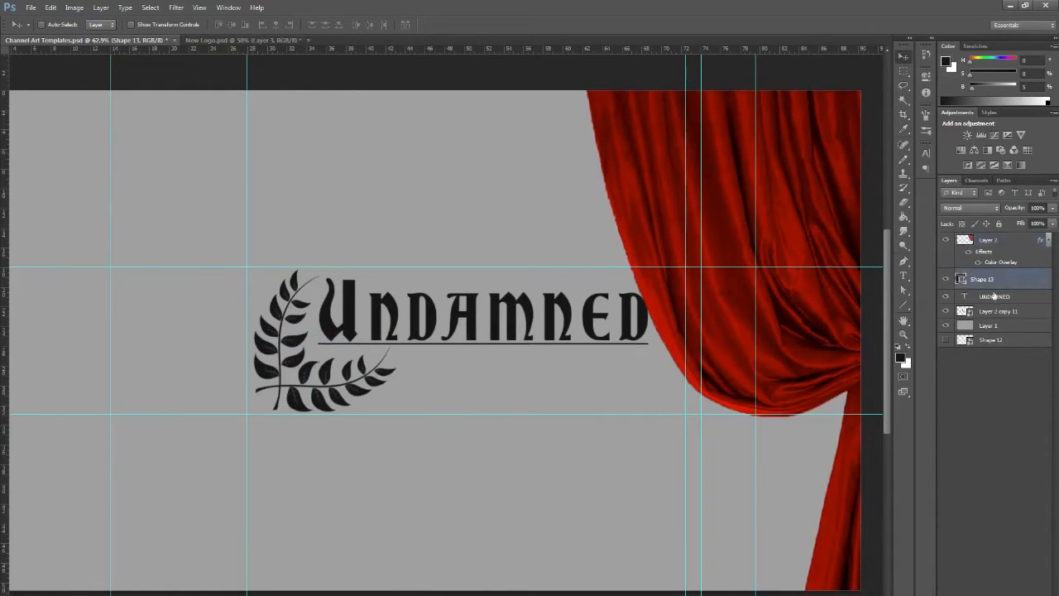
double_click(982, 279)
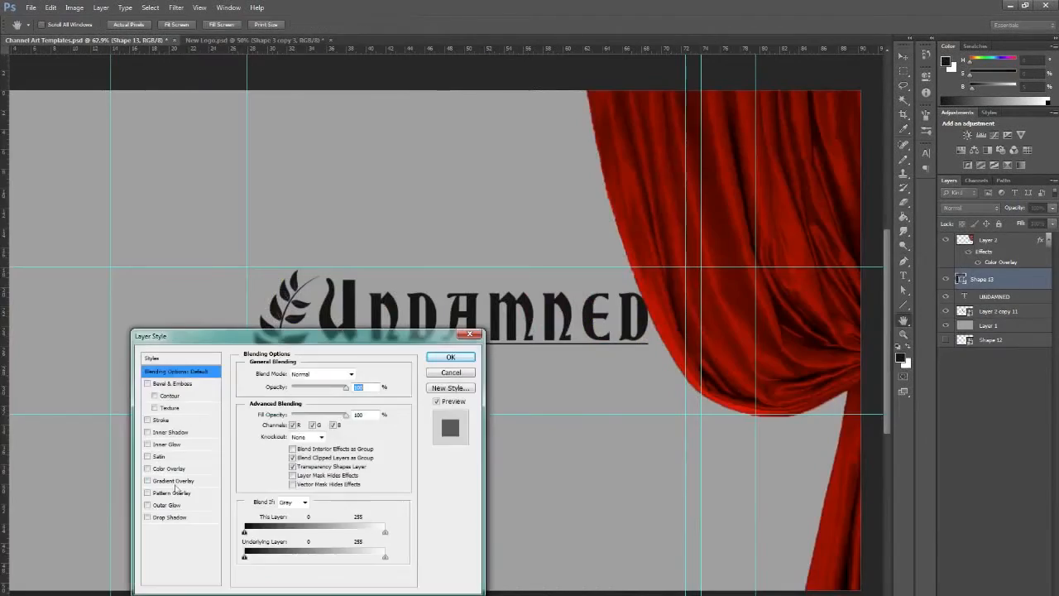
click(171, 383)
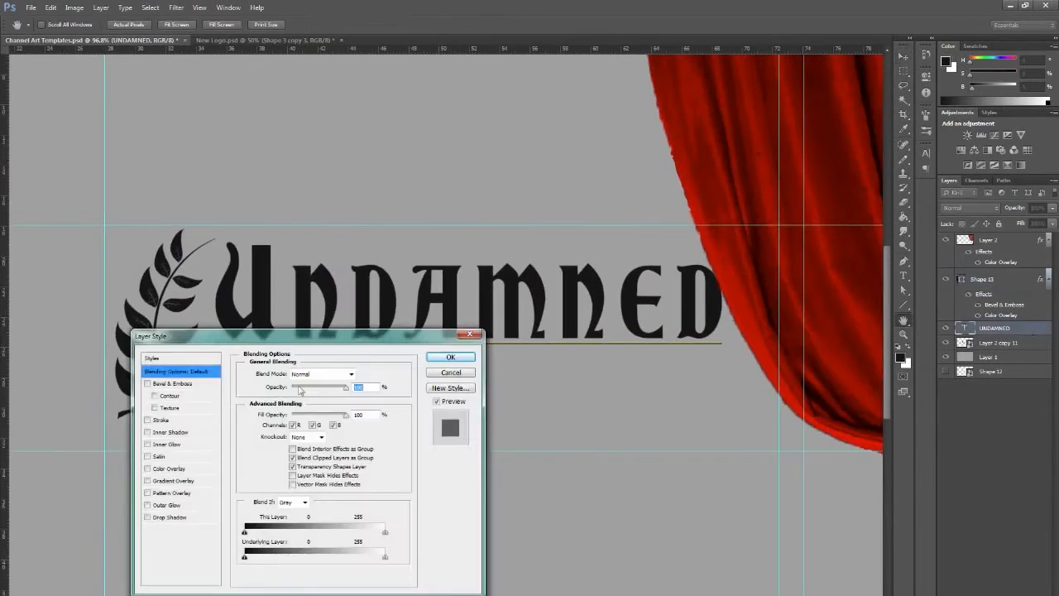
Step: Give the UNDAMNED title a gold Color Overlay and a hard chiseled bevel
click(169, 469)
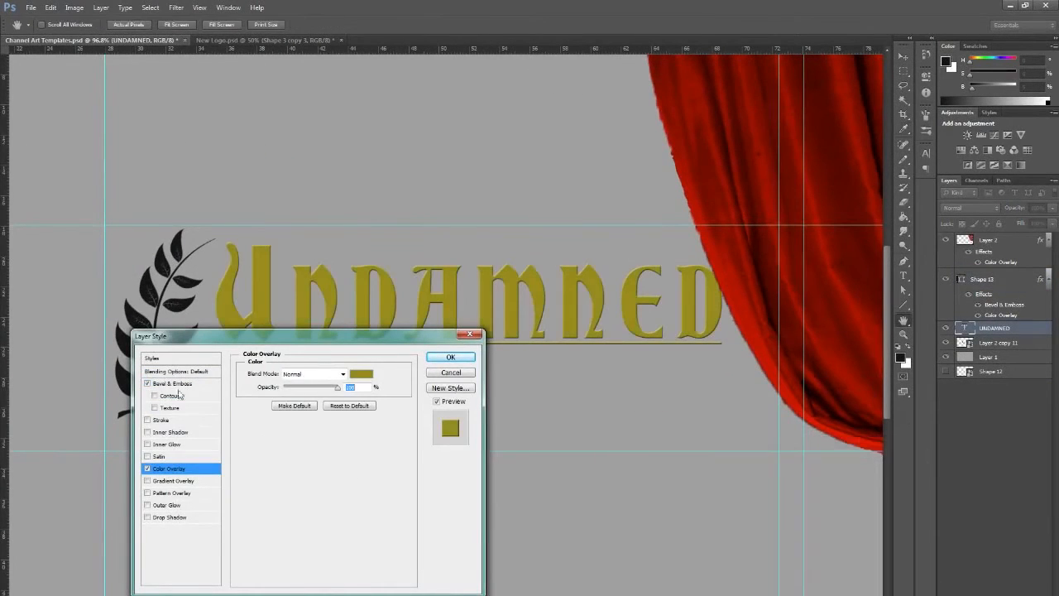
click(171, 383)
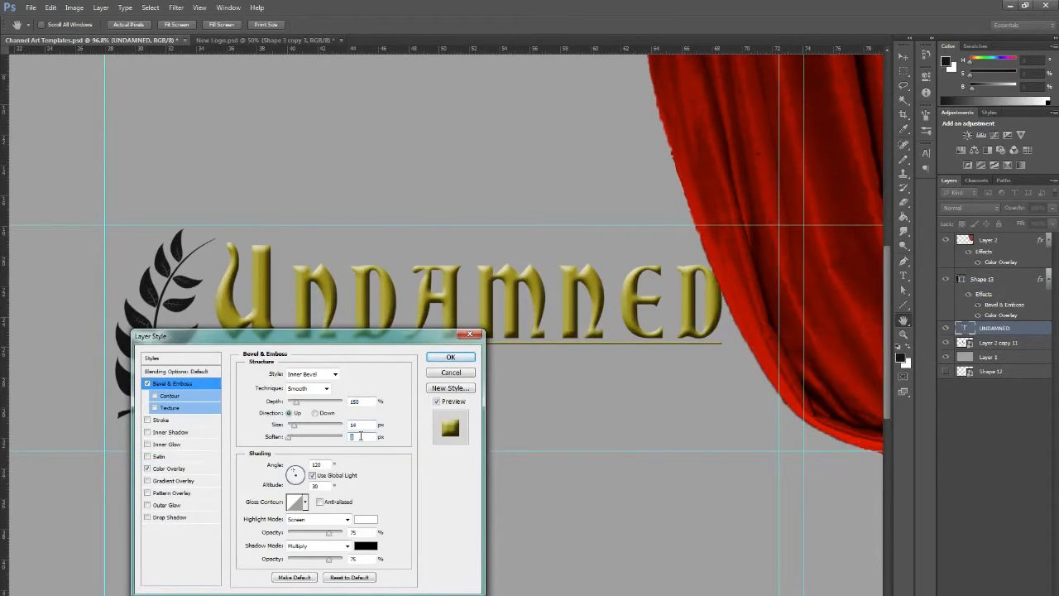
click(306, 388)
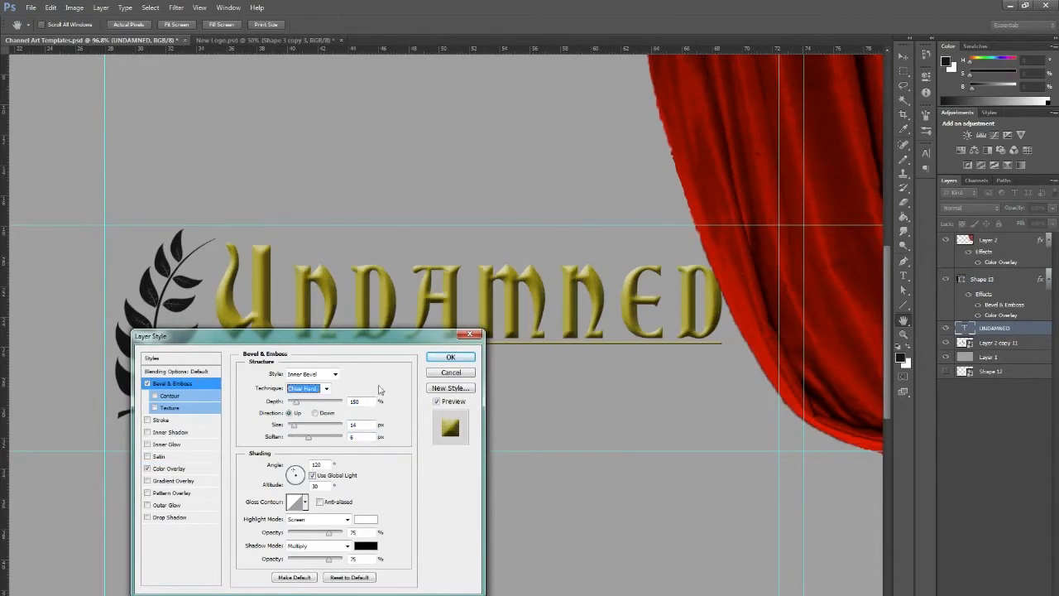
click(170, 407)
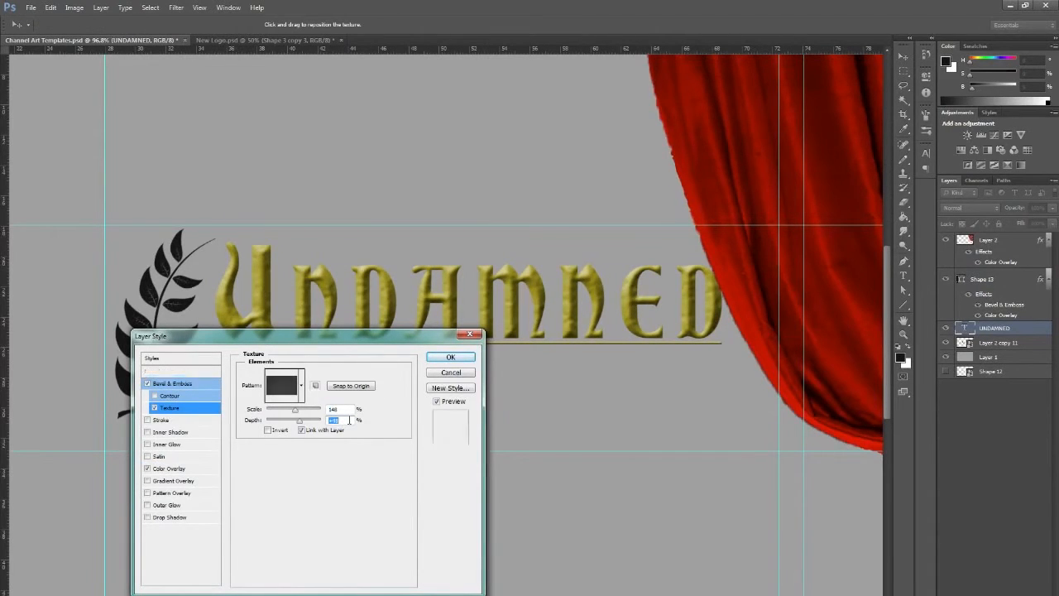
click(451, 356)
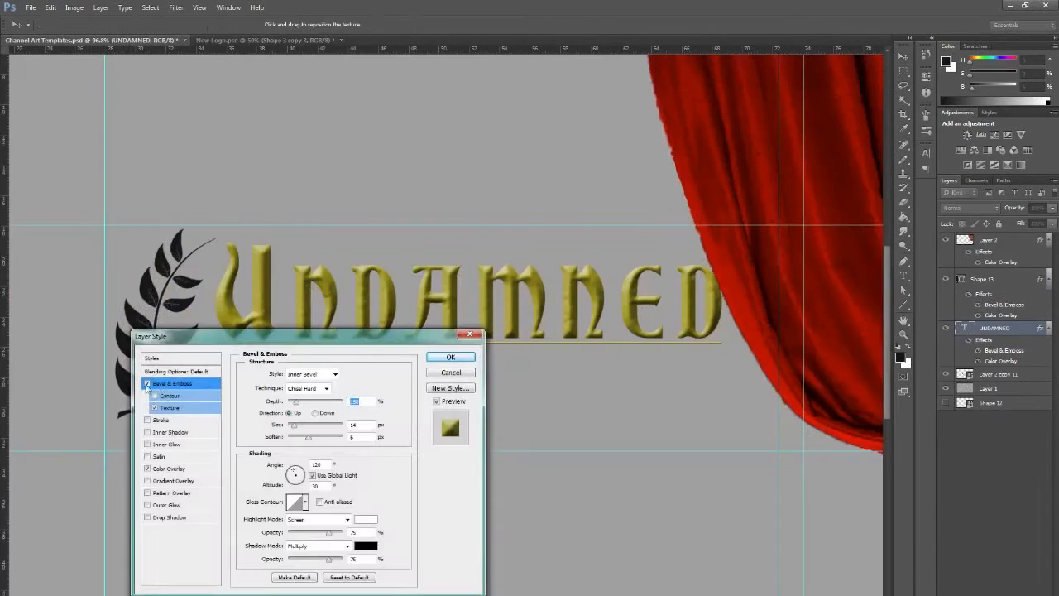
Step: Adjust the title bevel's highlight blend and opacity, then reopen and reapply the softened bevel
click(318, 519)
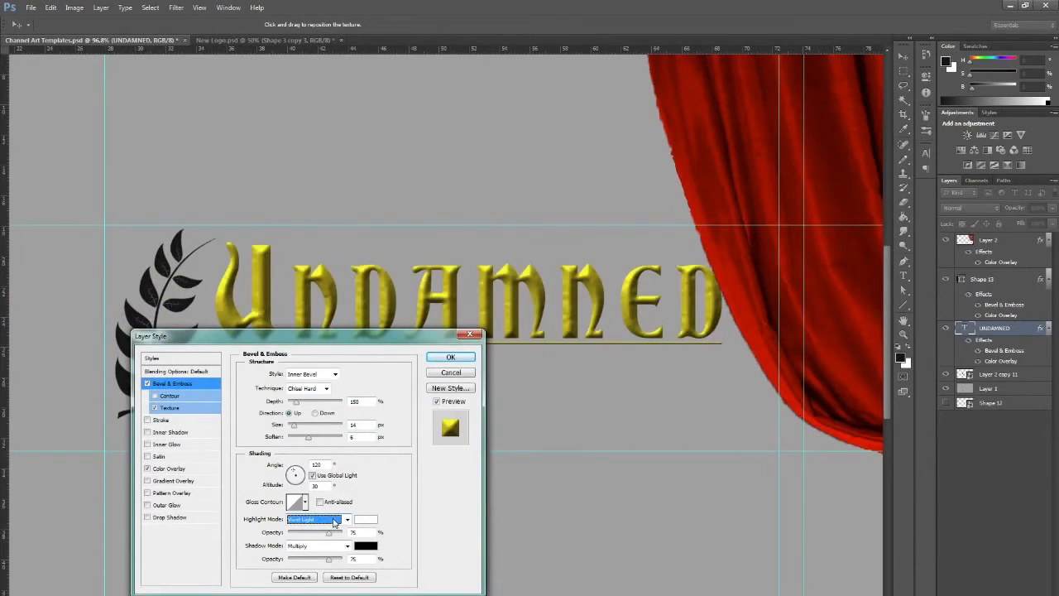
click(315, 545)
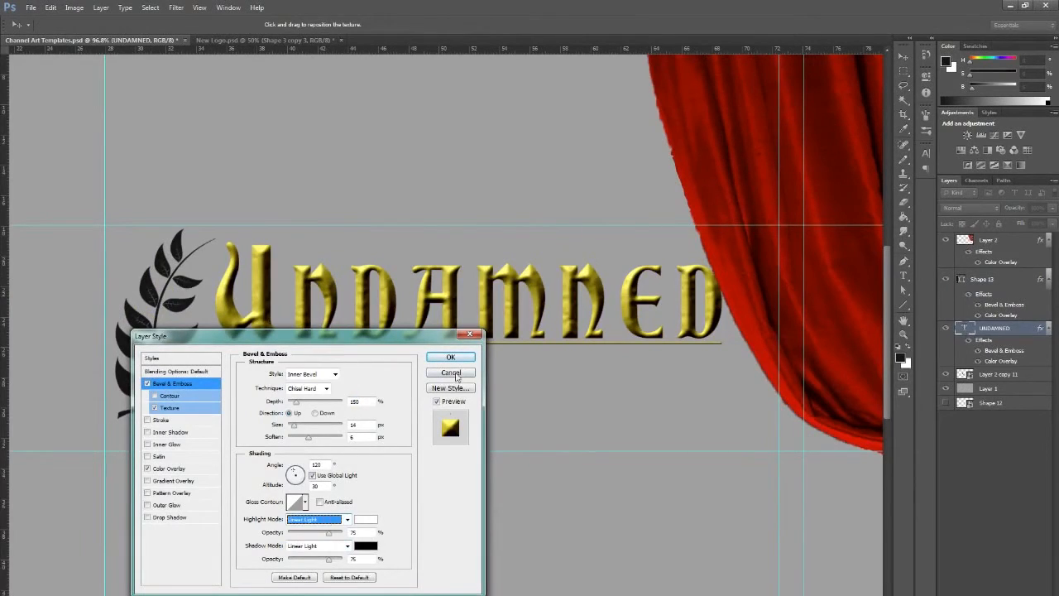
click(450, 371)
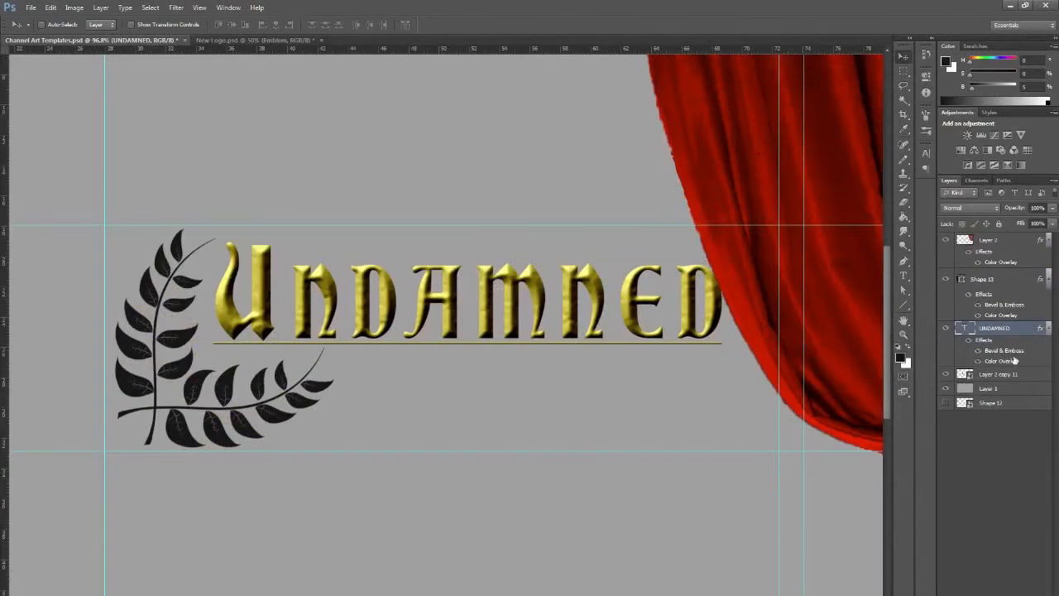
double_click(1004, 350)
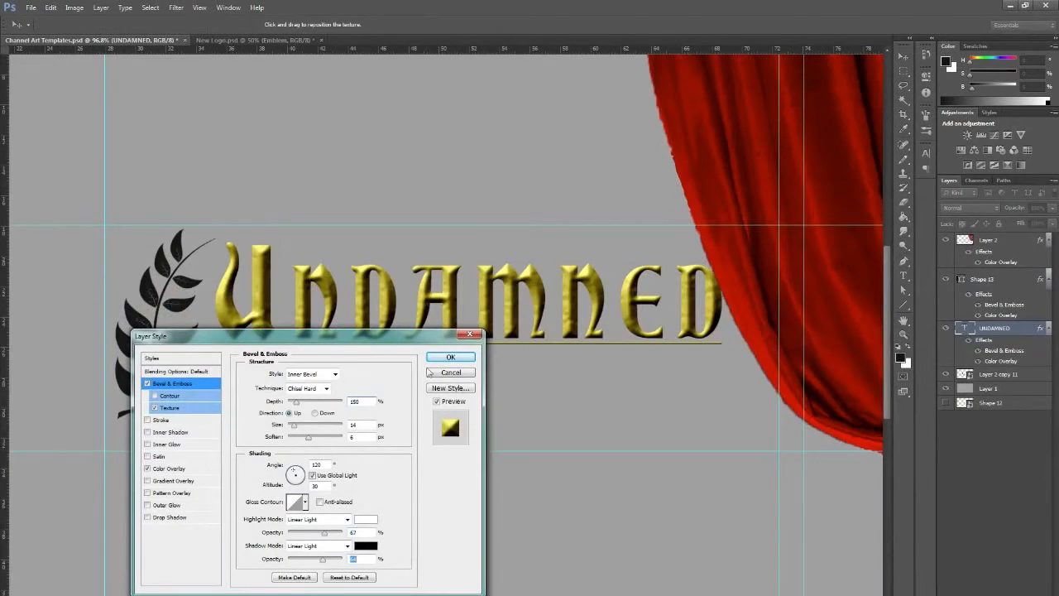
click(170, 407)
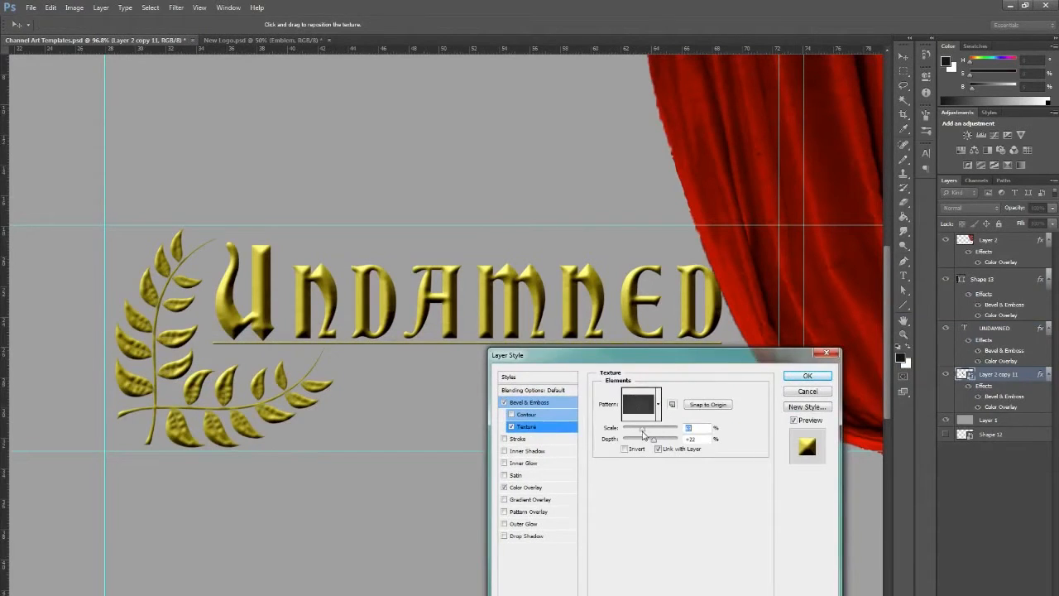
Step: Commit the wreath's texture and the UNDAMNED title's gold bevel settings
click(529, 401)
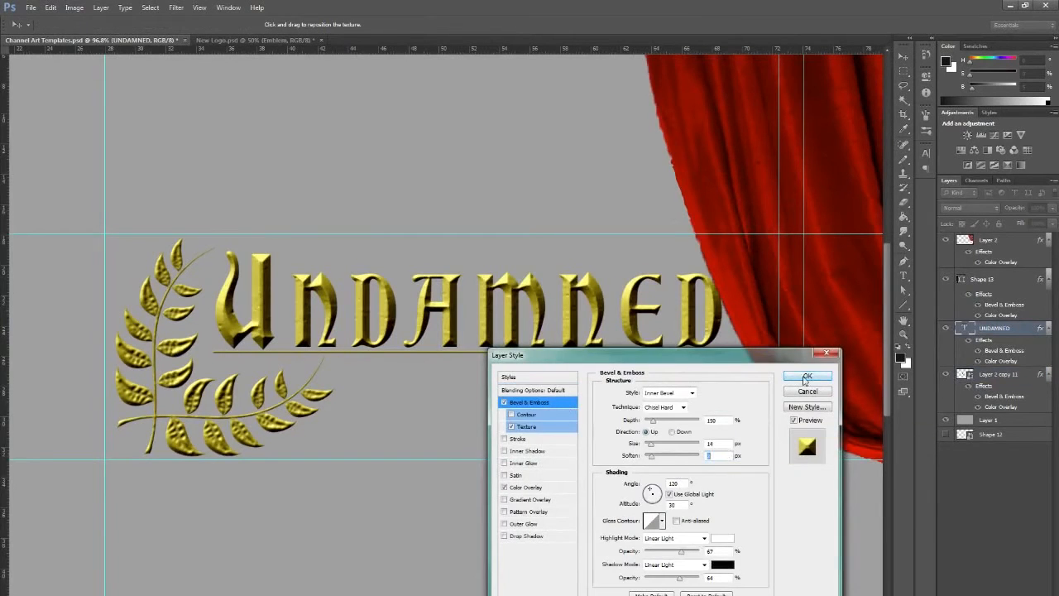
click(807, 377)
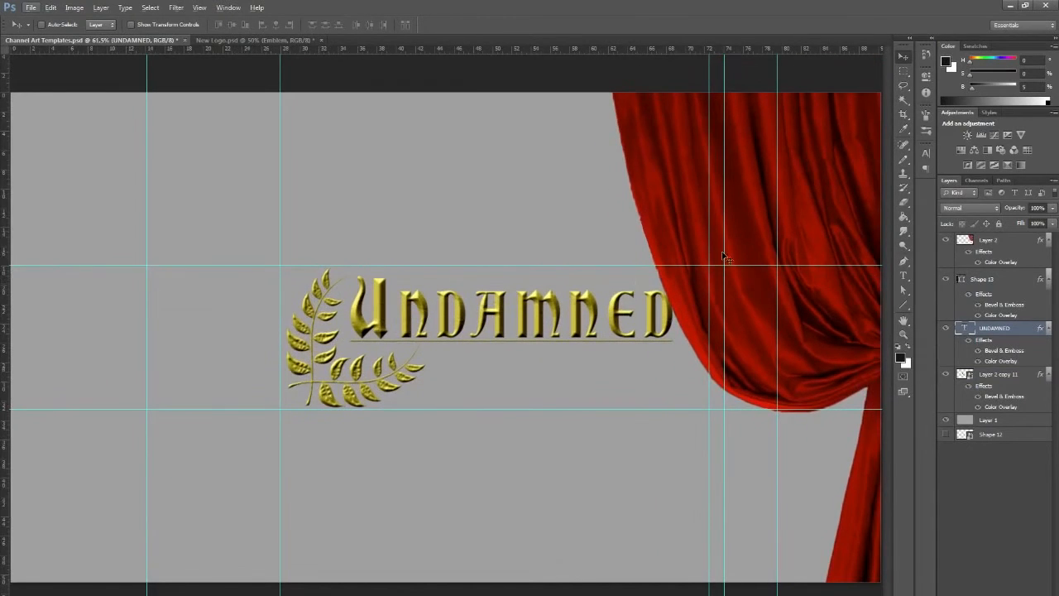
click(248, 40)
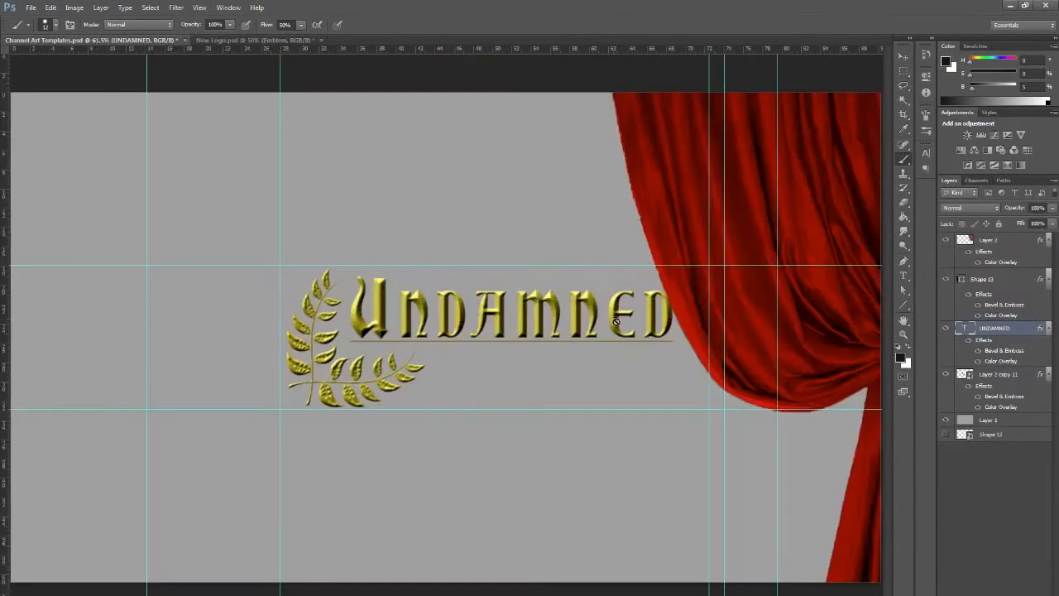
Step: Add a new layer in New Banner.psd and hide the earth-tone Layer 1
click(33, 40)
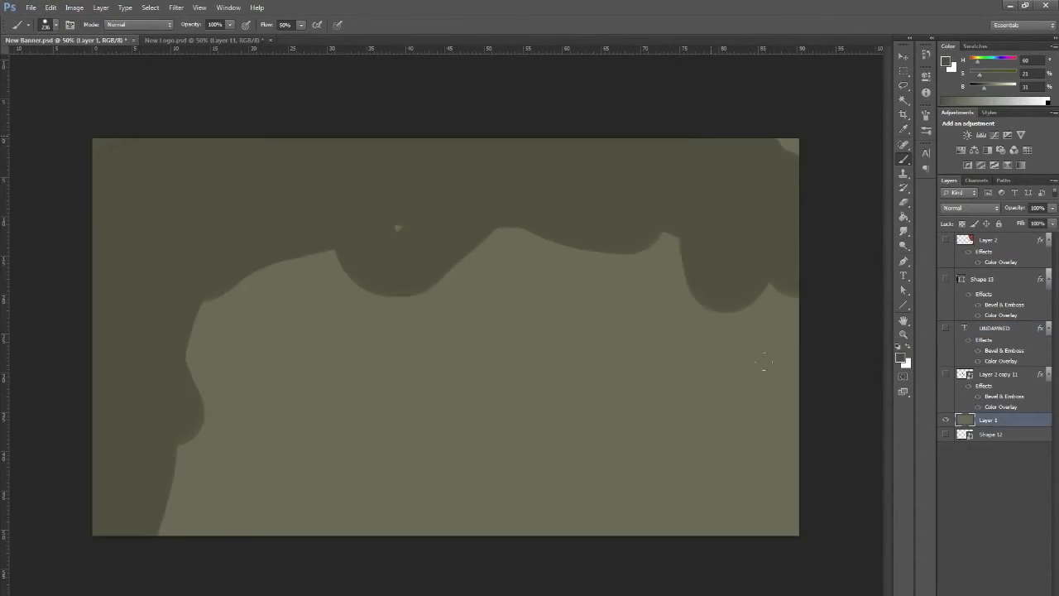
mouse_move(796, 433)
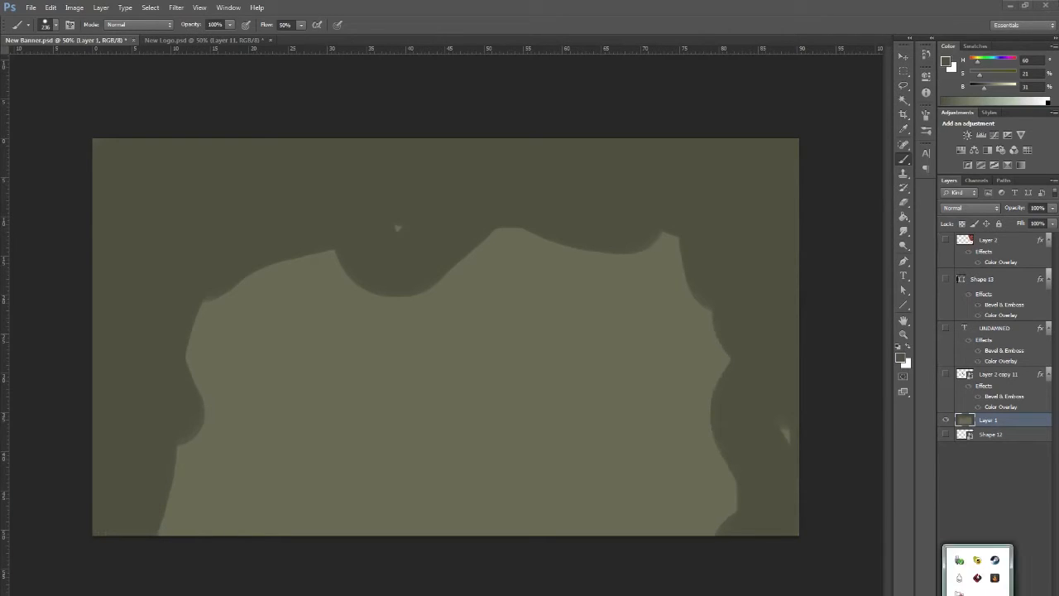
mouse_move(980, 584)
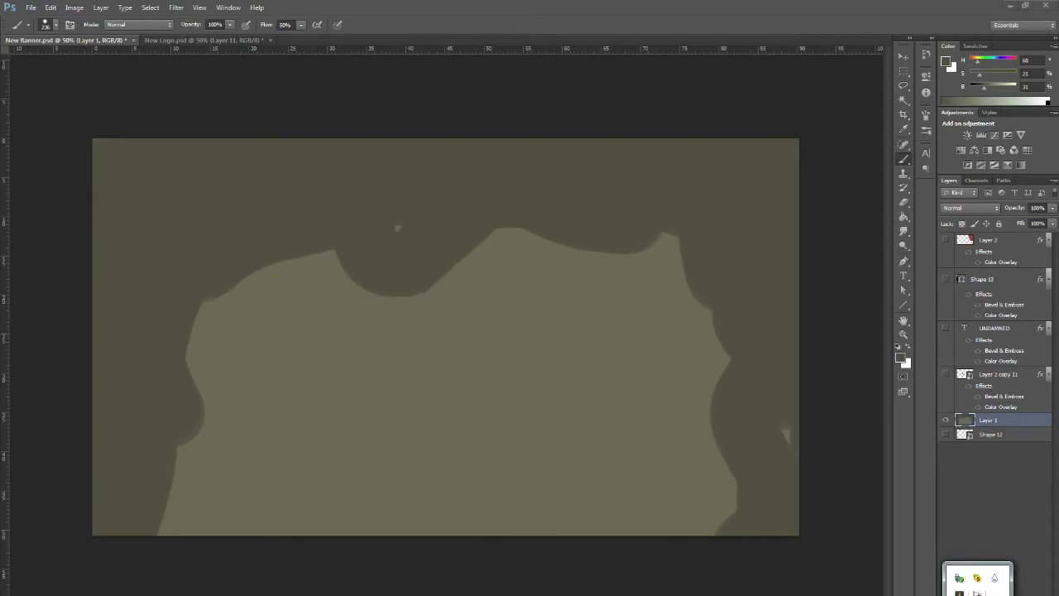
right_click(993, 575)
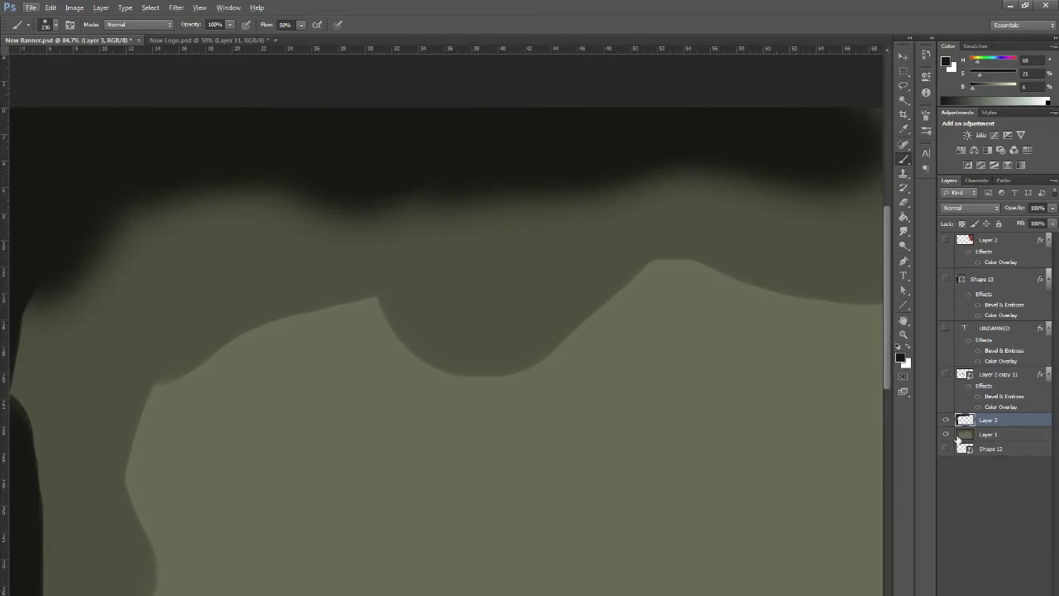
click(946, 419)
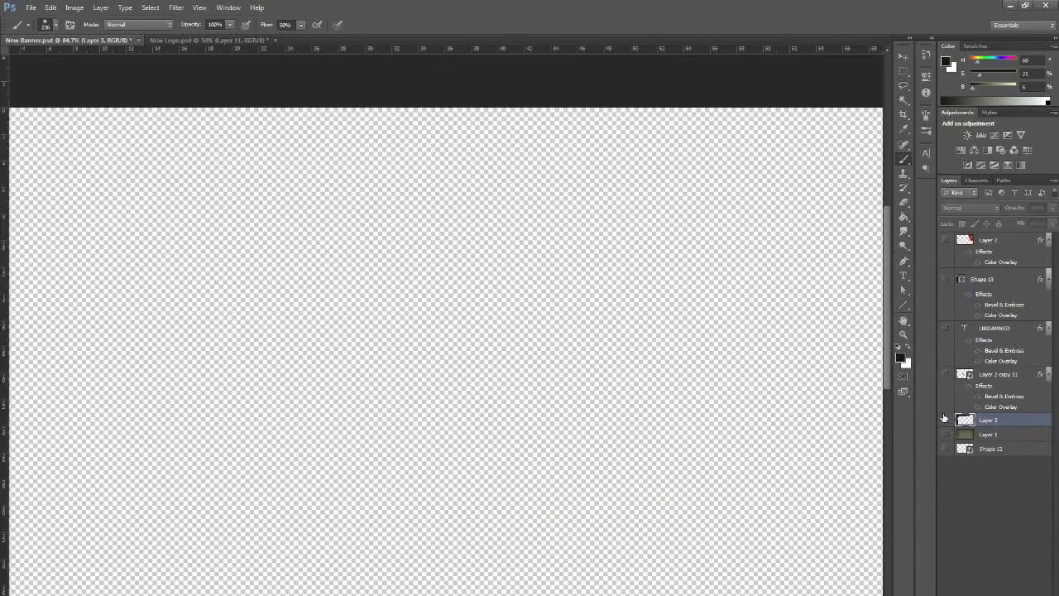
Step: Unhide Layer 1, then paint dark soft shading up the left edge and along the top
click(945, 420)
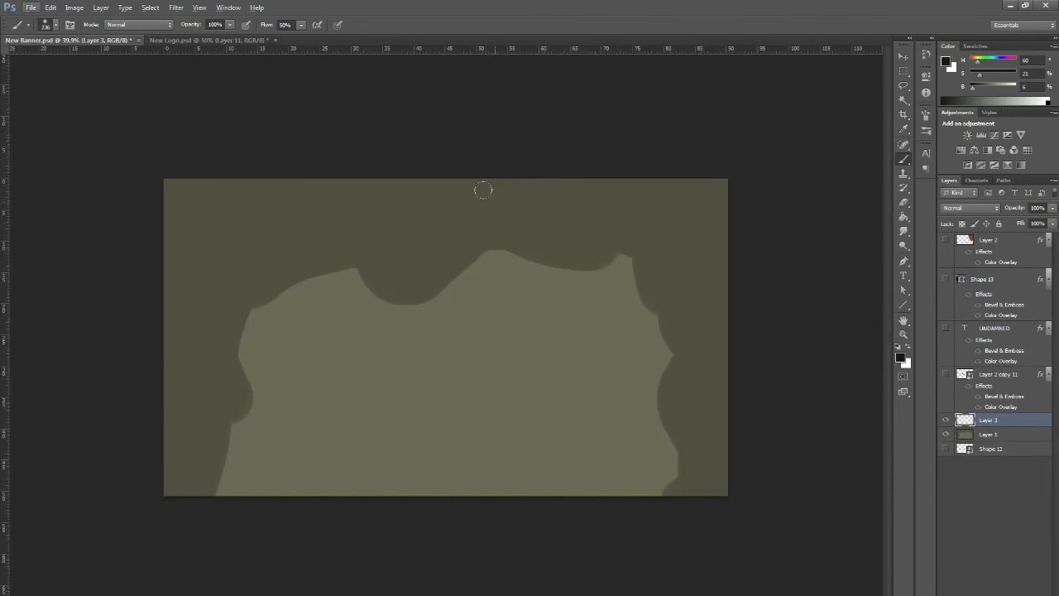
mouse_move(163, 469)
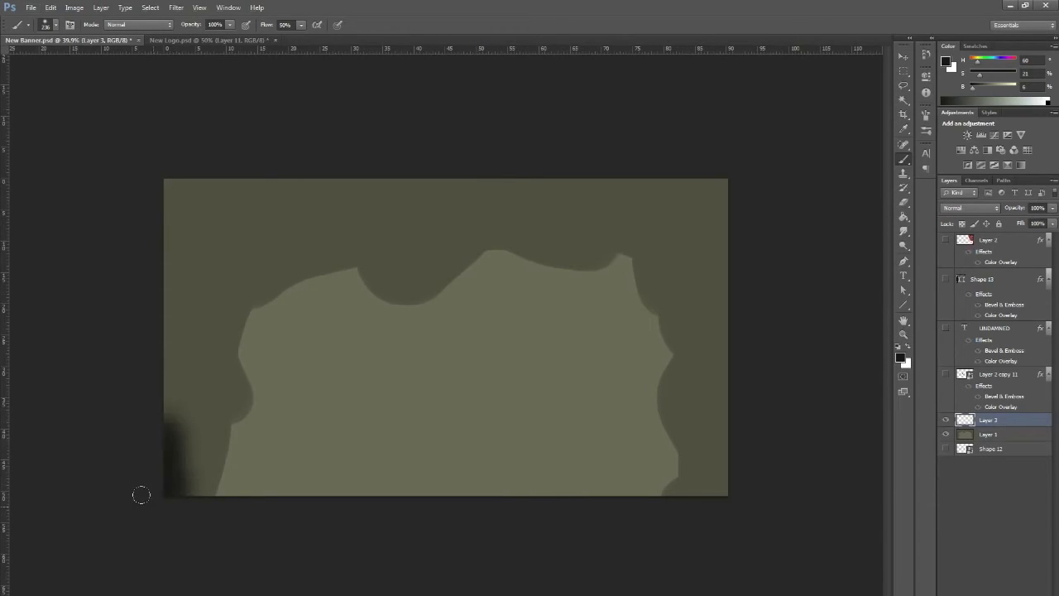
mouse_move(155, 361)
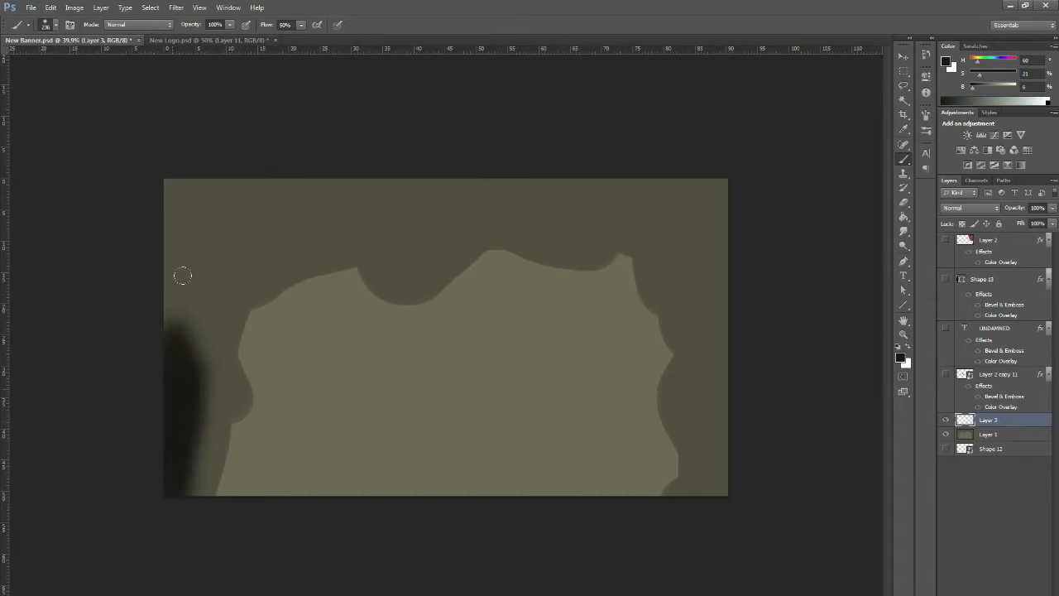
drag(182, 276, 162, 292)
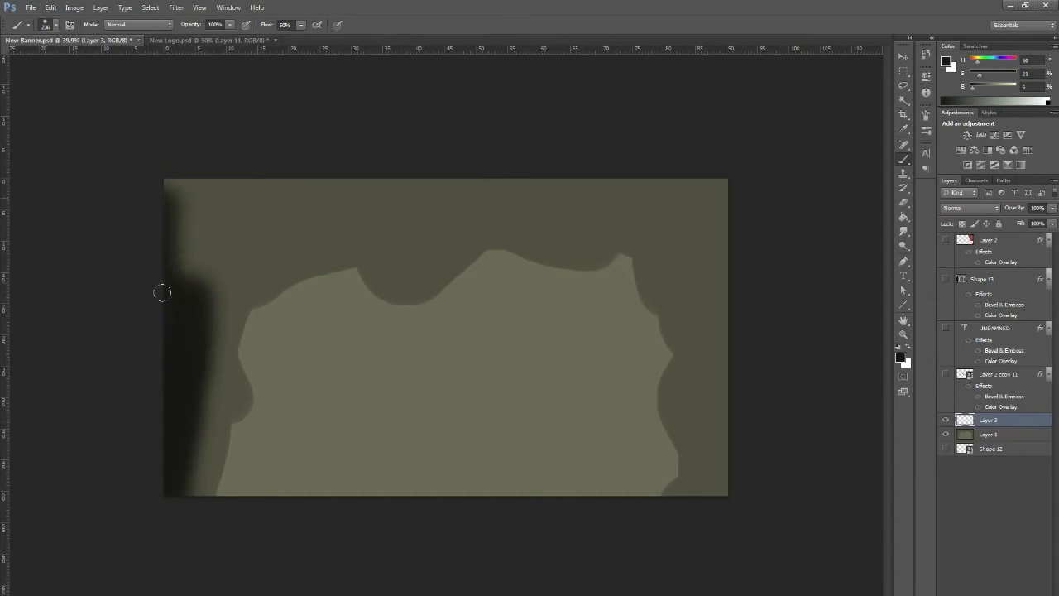
drag(162, 292, 245, 203)
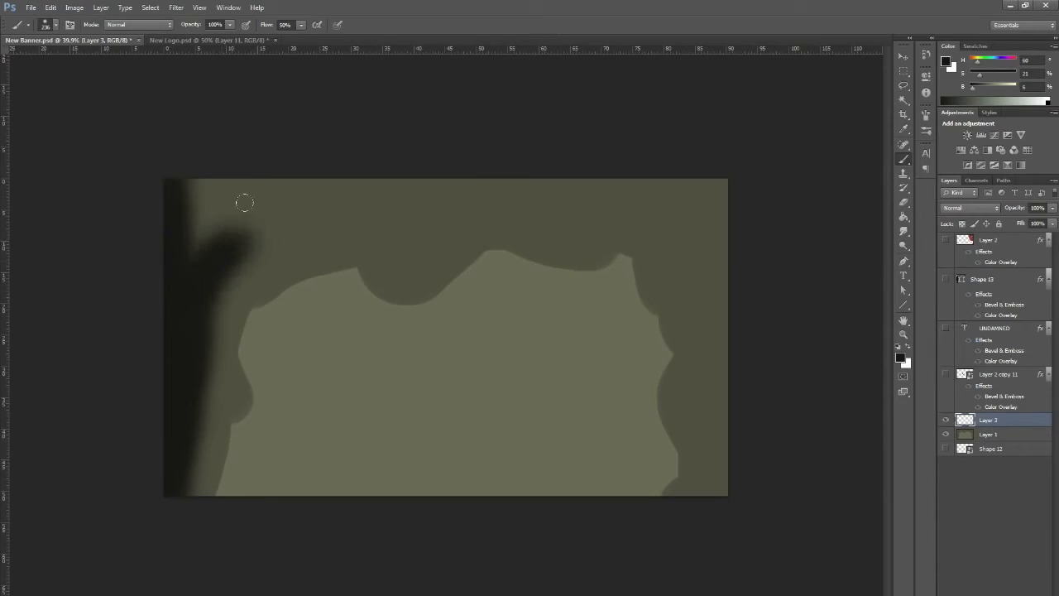
drag(244, 202, 291, 193)
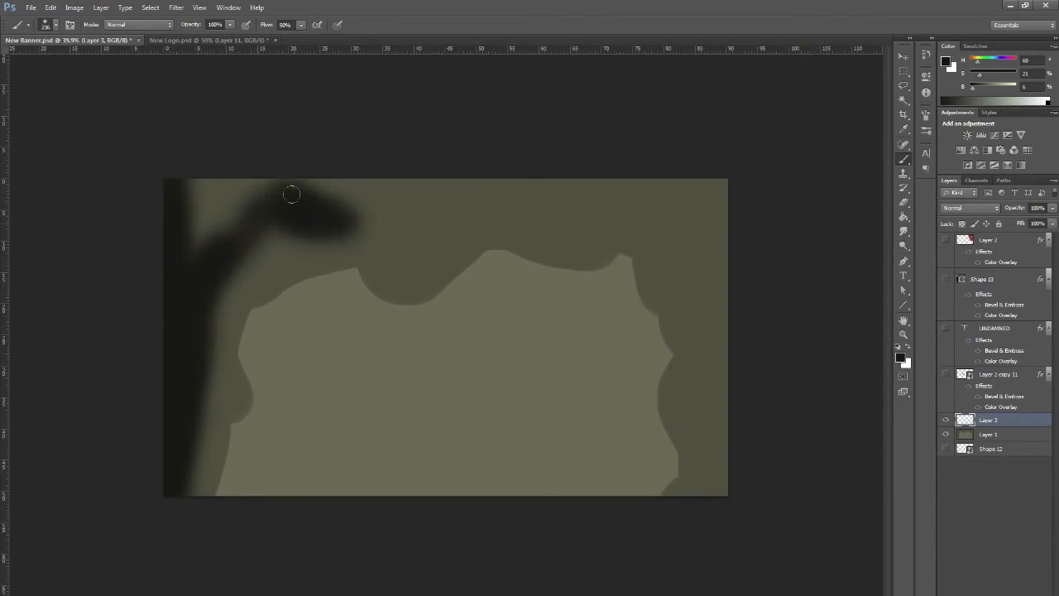
drag(291, 195, 263, 187)
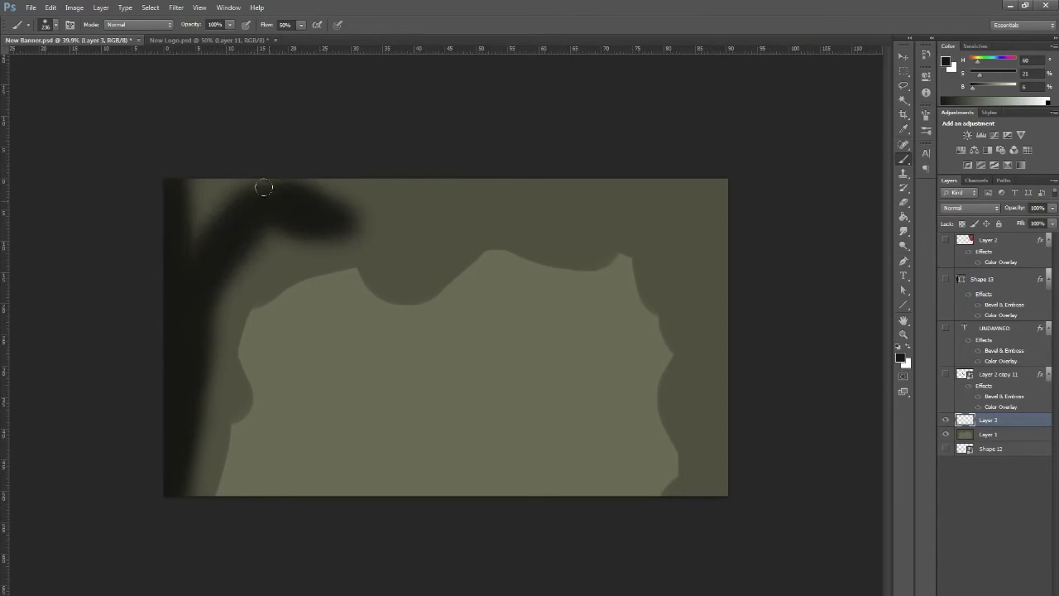
drag(263, 187, 438, 196)
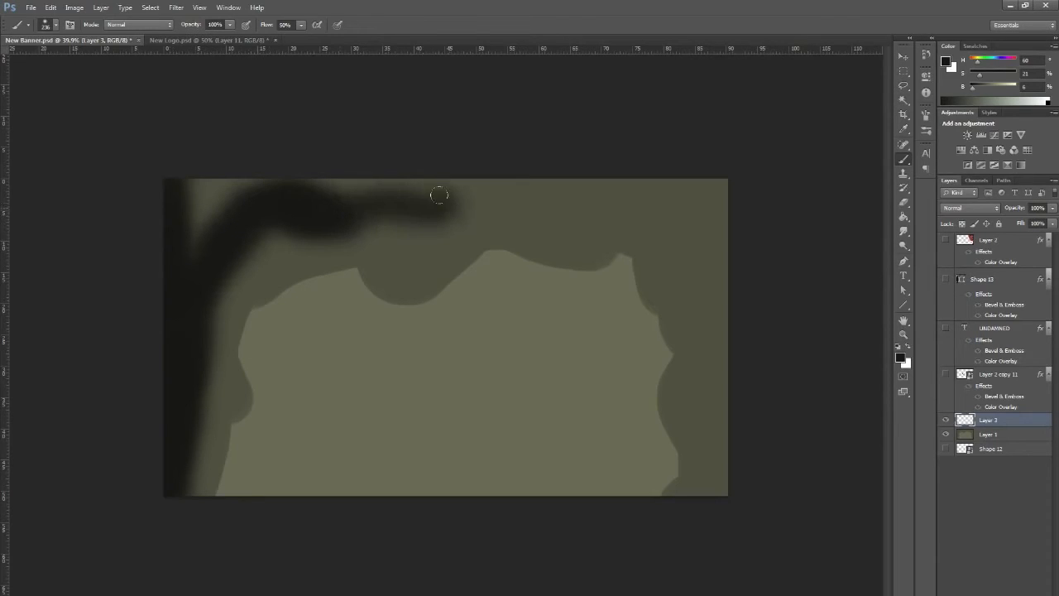
drag(438, 196, 391, 224)
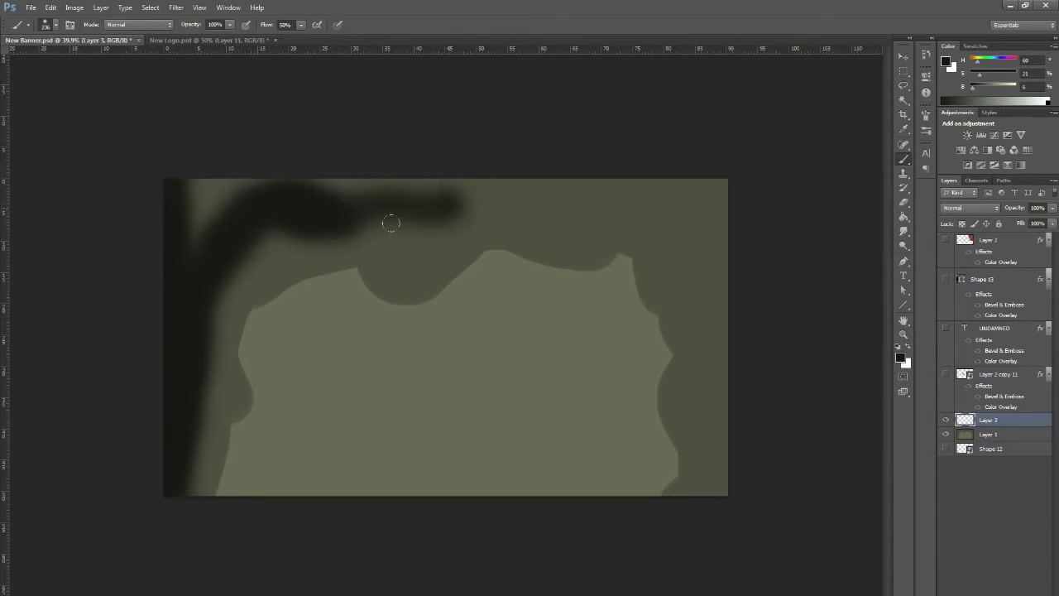
mouse_move(439, 180)
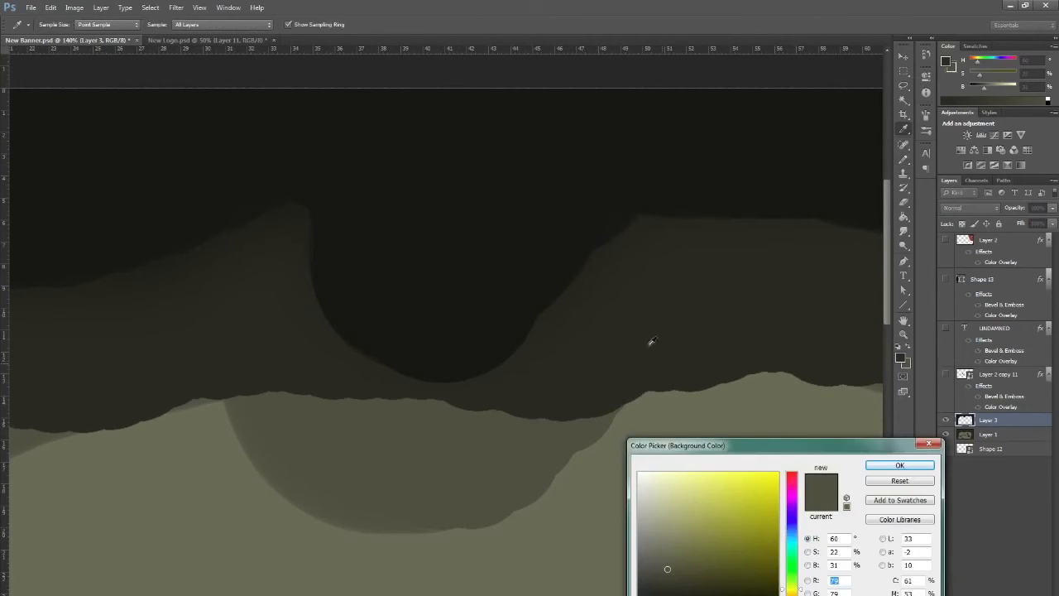
Step: Confirm the darker olive background colour and the near-black olive foreground colour
click(898, 464)
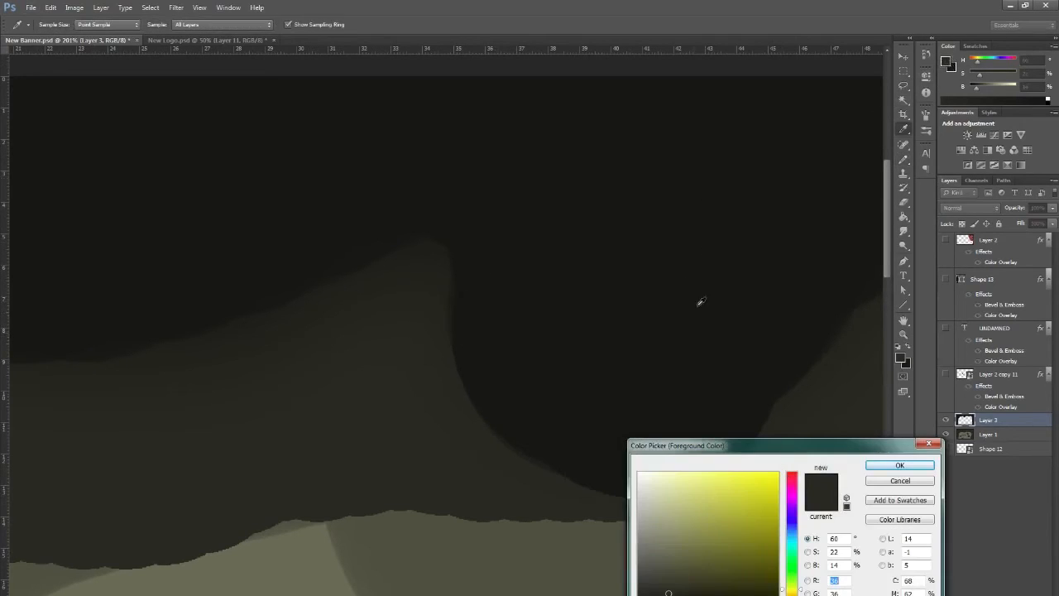
click(900, 464)
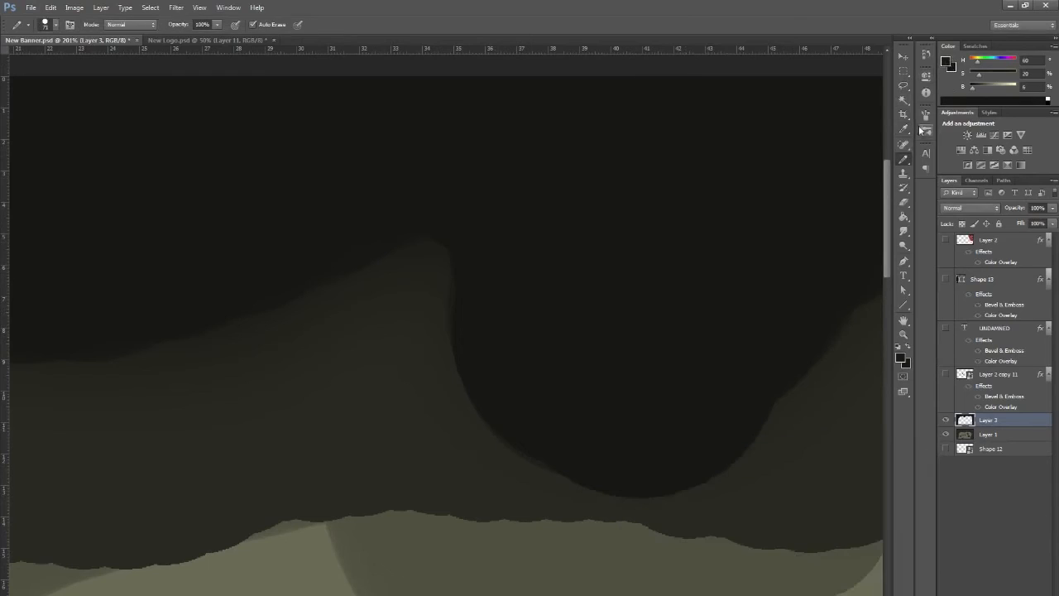